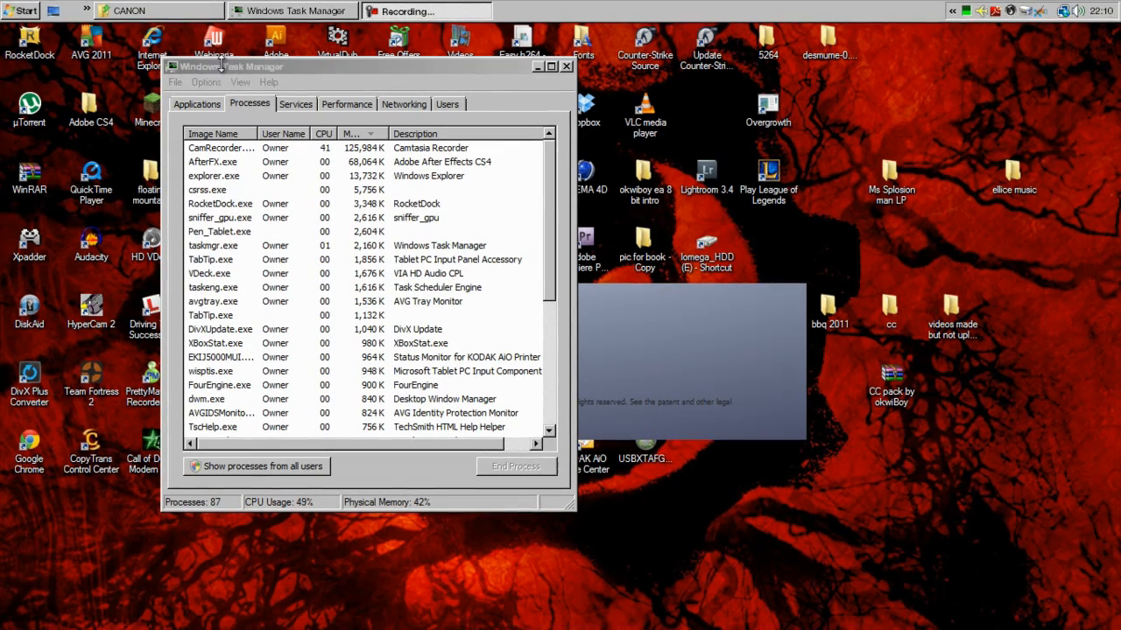
Close Task Manager and launch Google Chrome on a new tab
{"action": "left_click", "coordinate": [566, 67]}
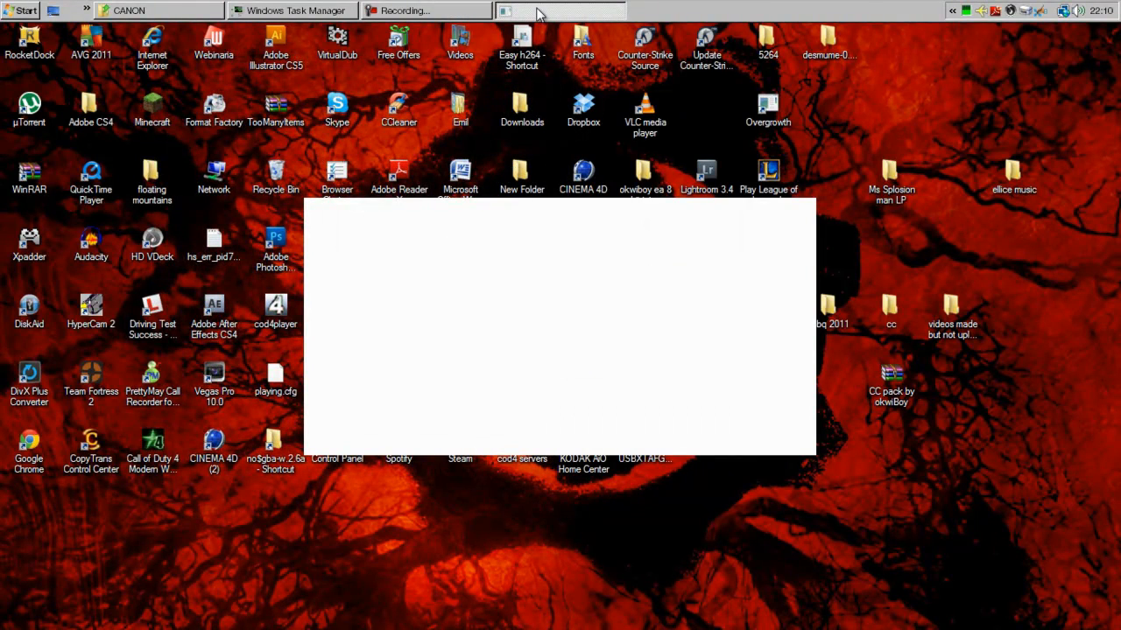
{"action": "left_click", "coordinate": [21, 10]}
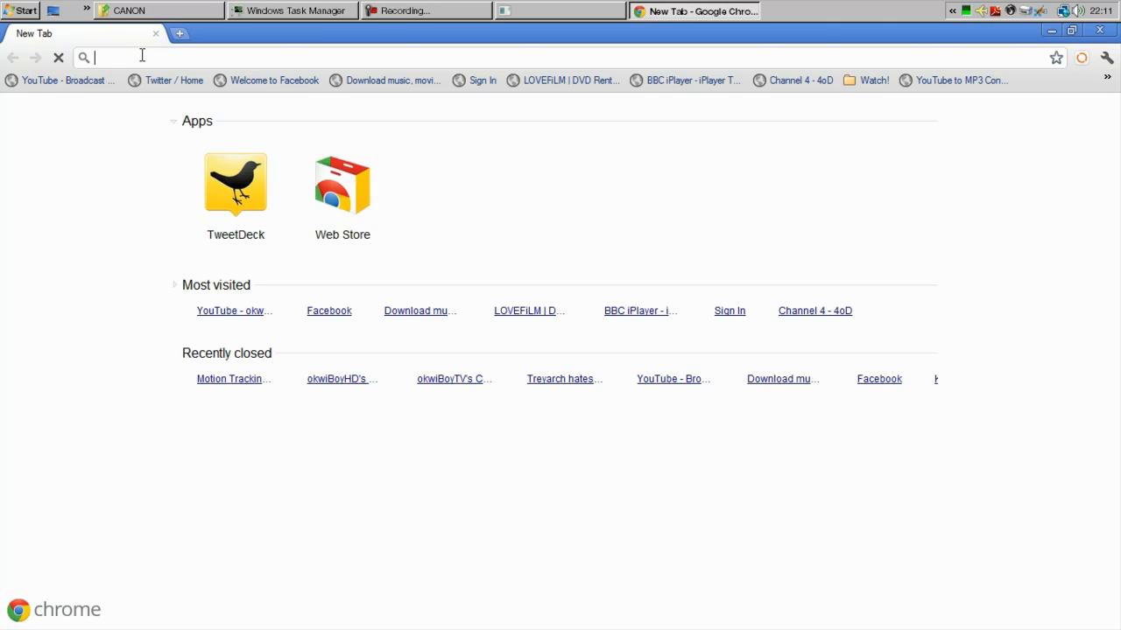
Search the YouTube channel for 'motion' and play the Motion Tracking in After Effects video
{"action": "left_click", "coordinate": [61, 81]}
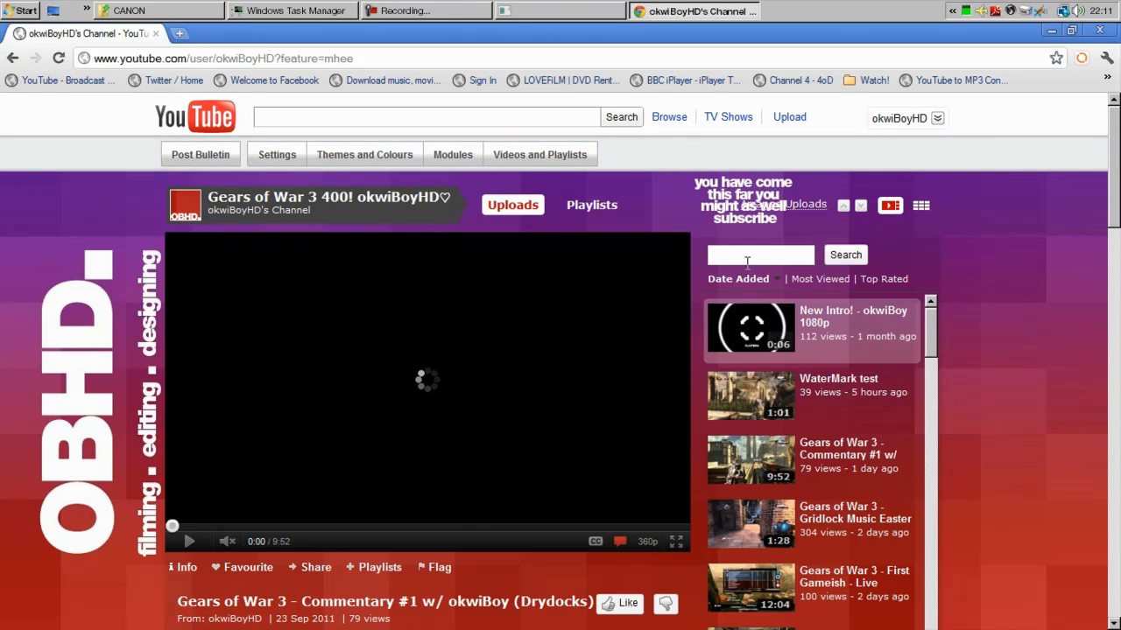
{"action": "type", "text": "motio"}
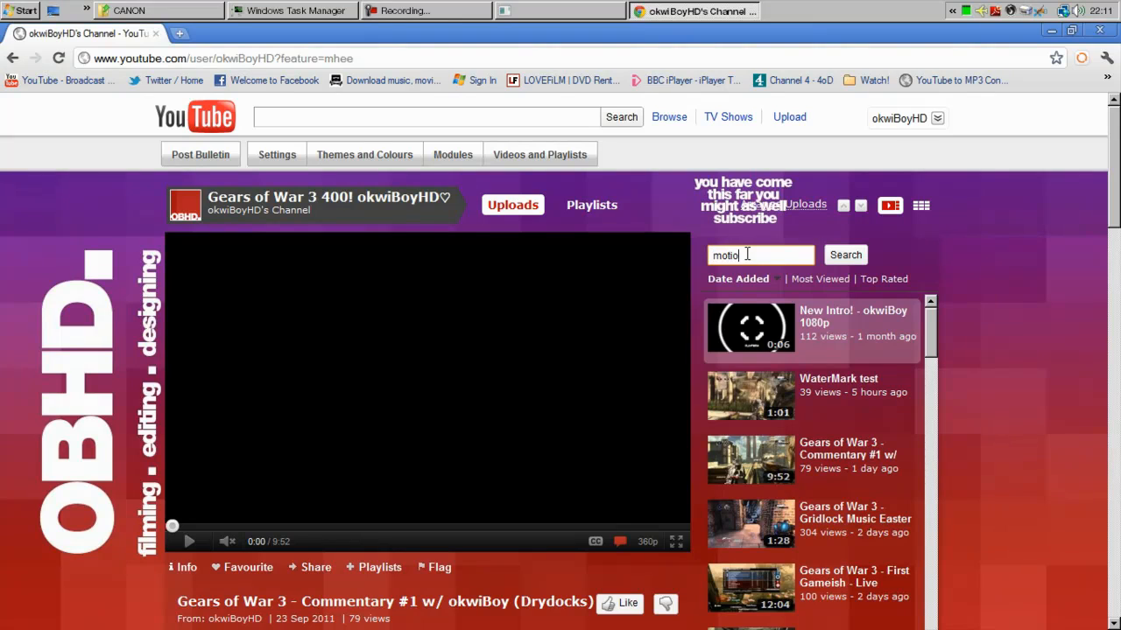
{"action": "left_click", "coordinate": [843, 256]}
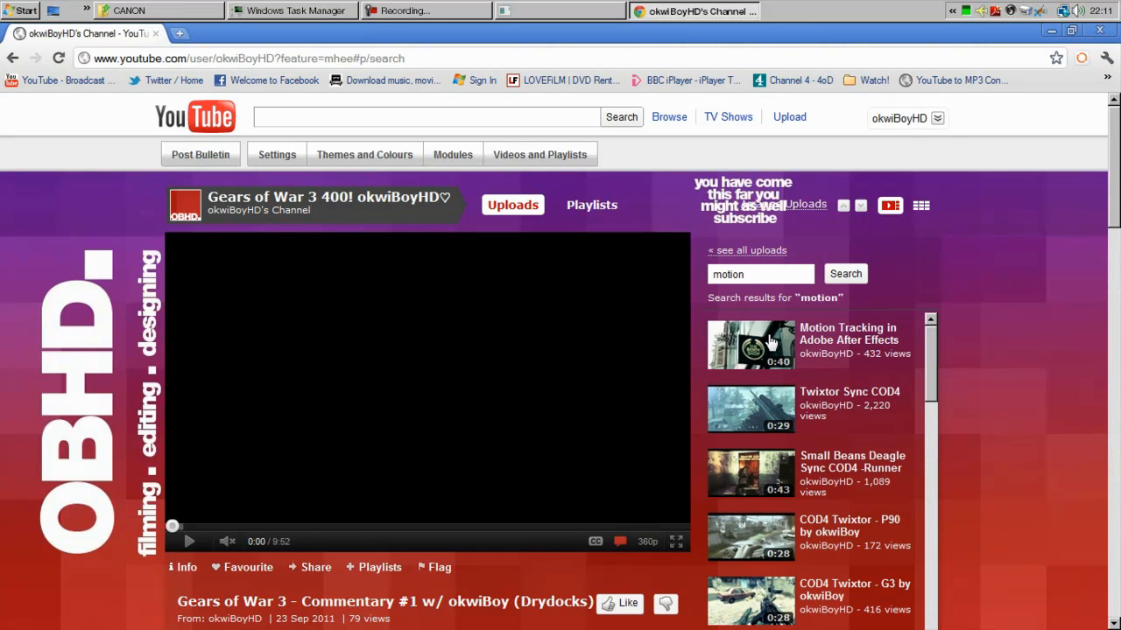
{"action": "left_click", "coordinate": [749, 343]}
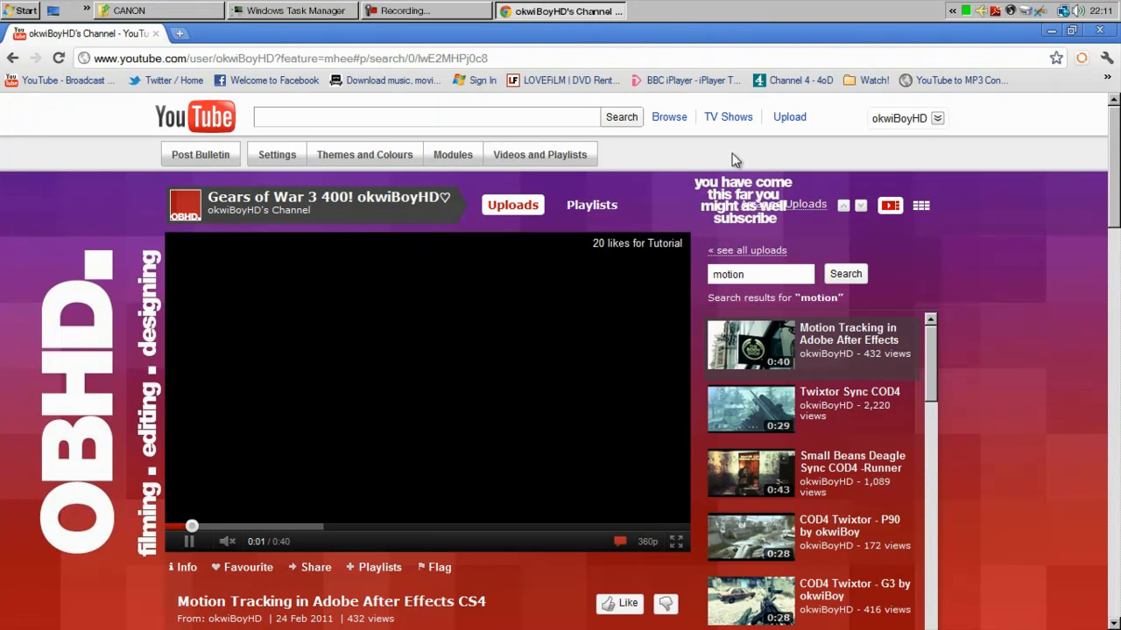
{"action": "left_click", "coordinate": [189, 541]}
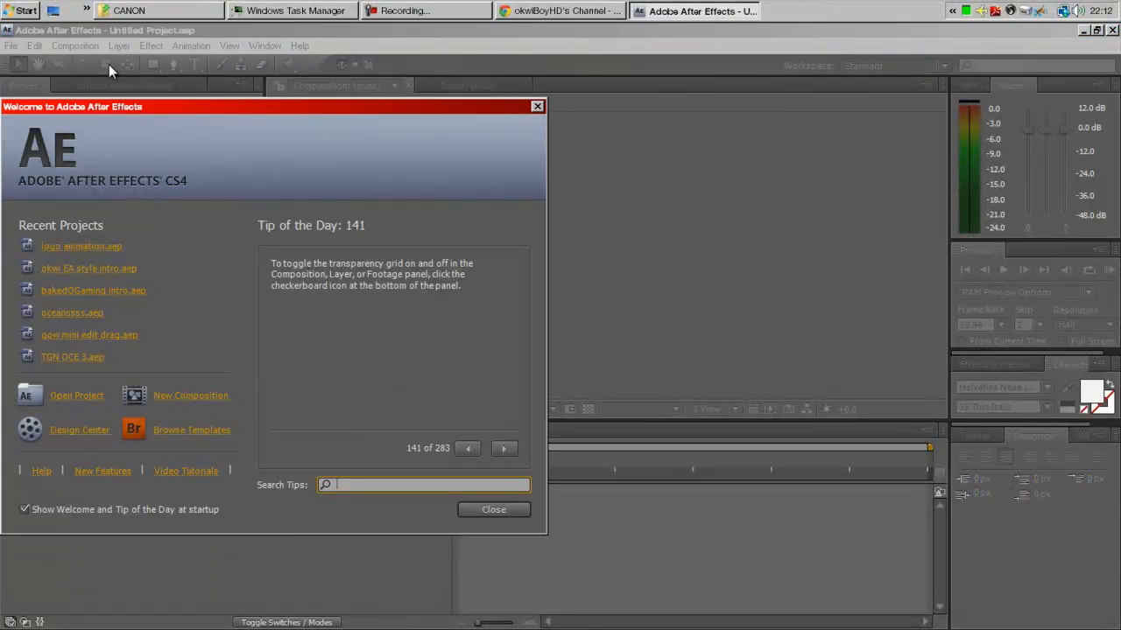
Dismiss the welcome screen and import MVI_1810.MOV from the CANON folder into the project
{"action": "left_click", "coordinate": [10, 45]}
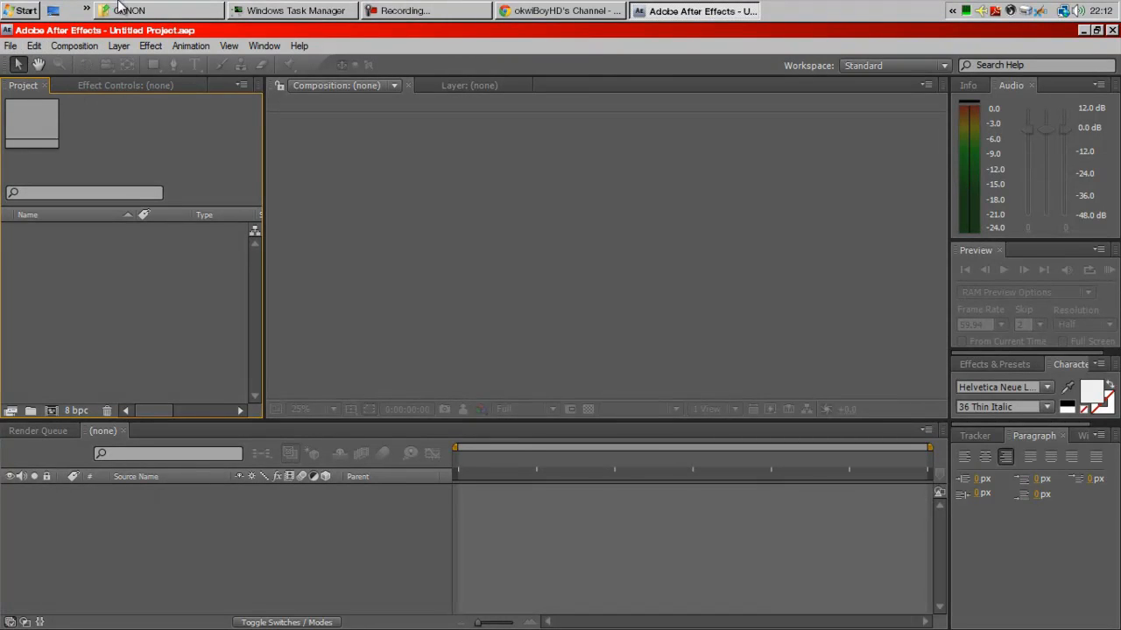
{"action": "left_click", "coordinate": [131, 11]}
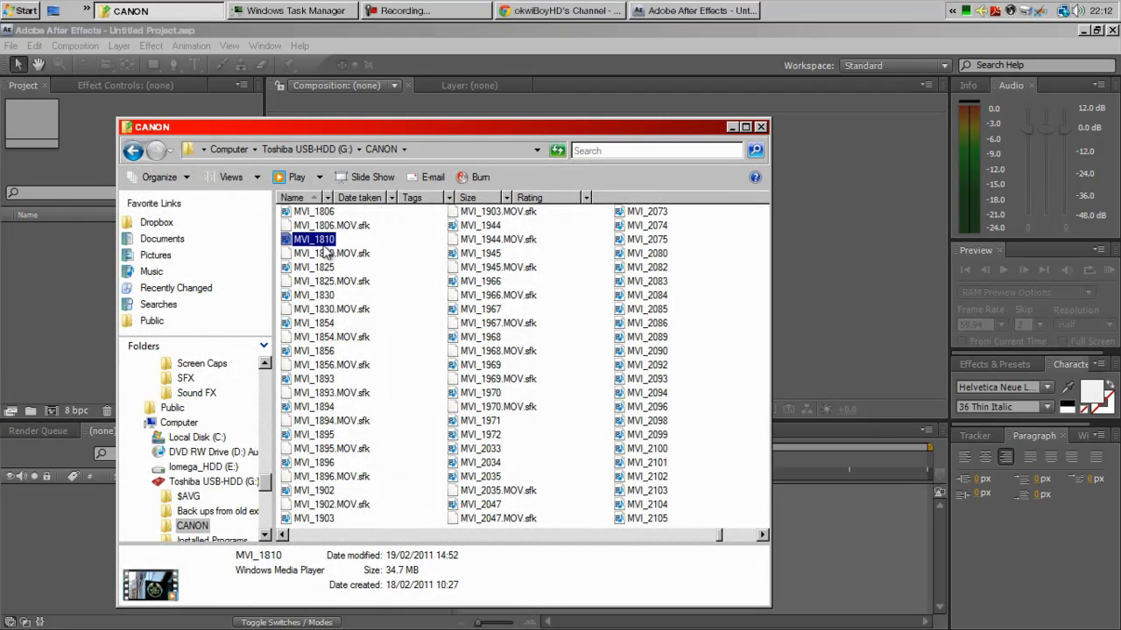
{"action": "mouse_move", "coordinate": [77, 341]}
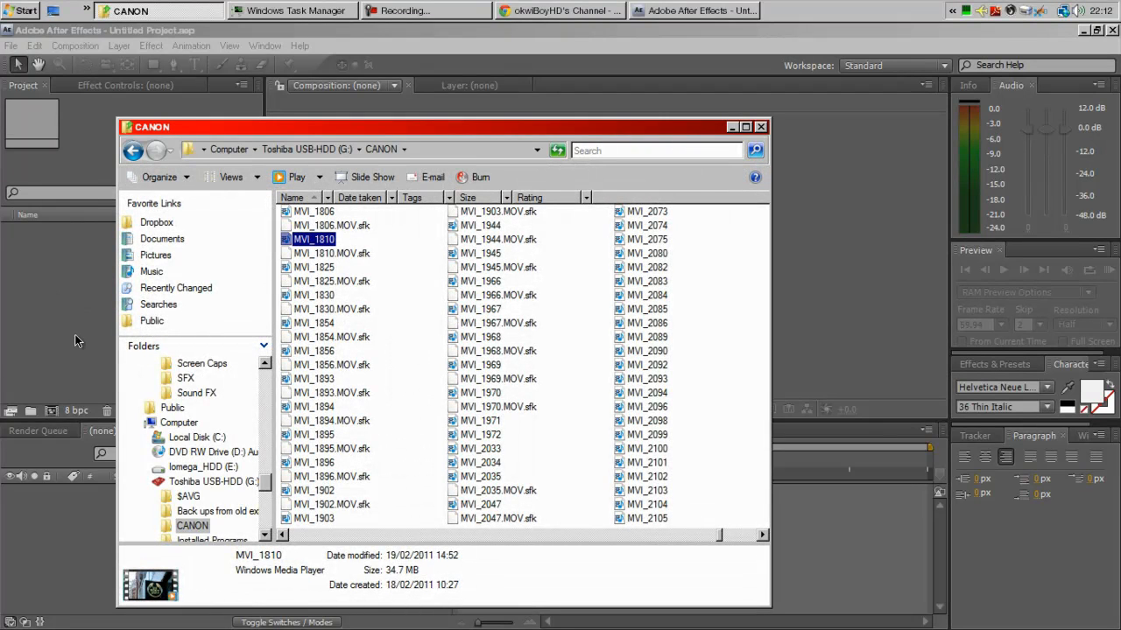
{"action": "left_click", "coordinate": [760, 127]}
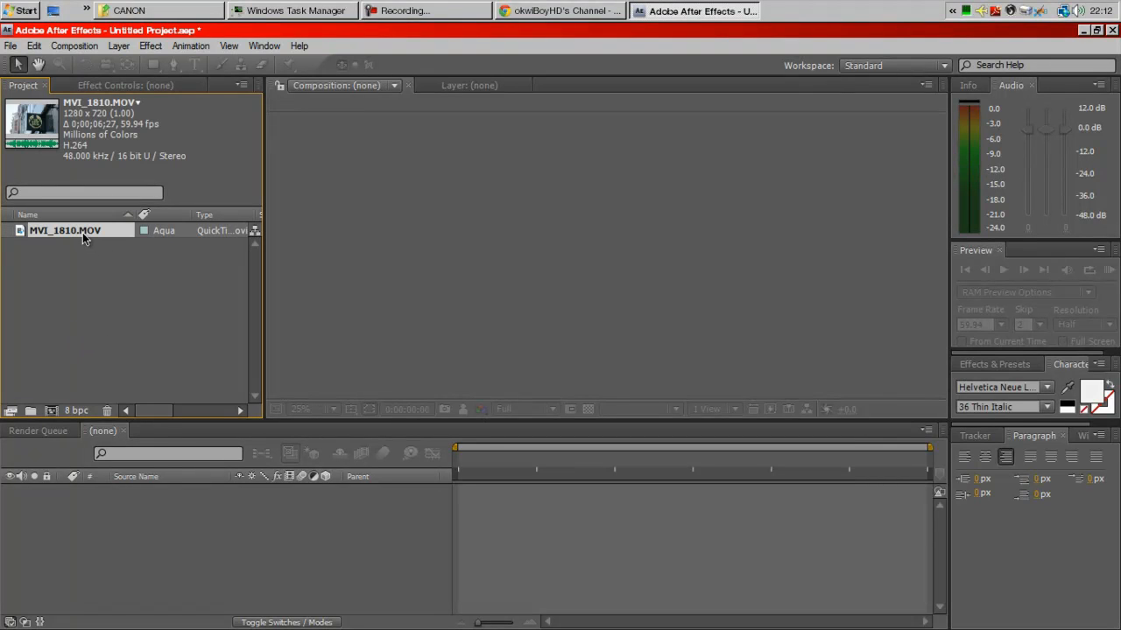
{"action": "mouse_move", "coordinate": [61, 238]}
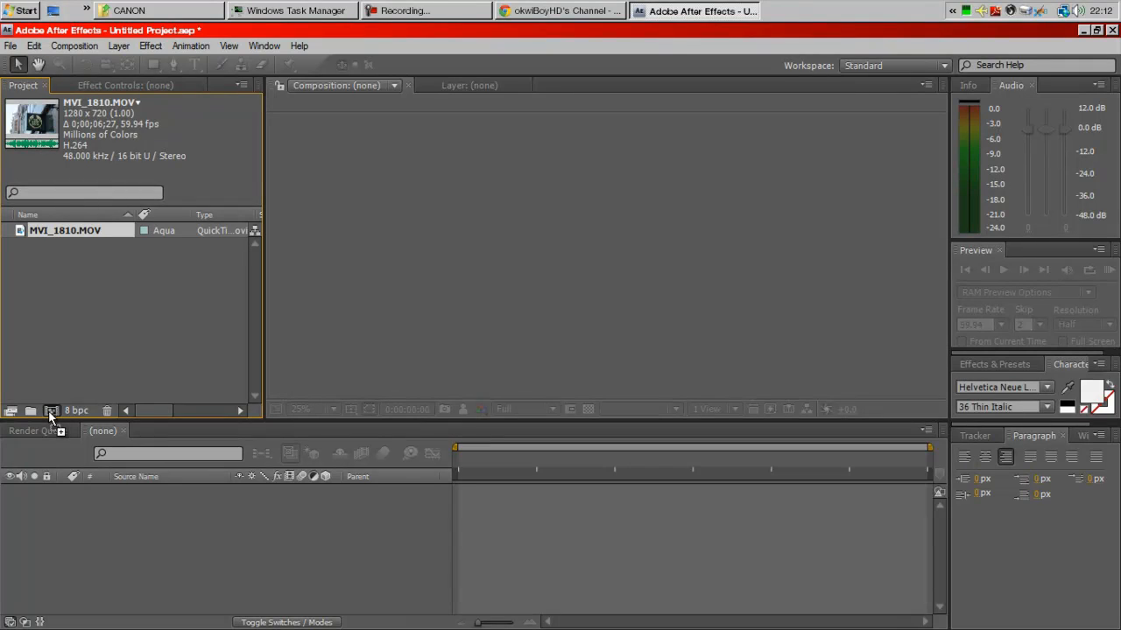
Create composition MVI_1810 from the clip and add a Null 1 layer
{"action": "left_click", "coordinate": [51, 409]}
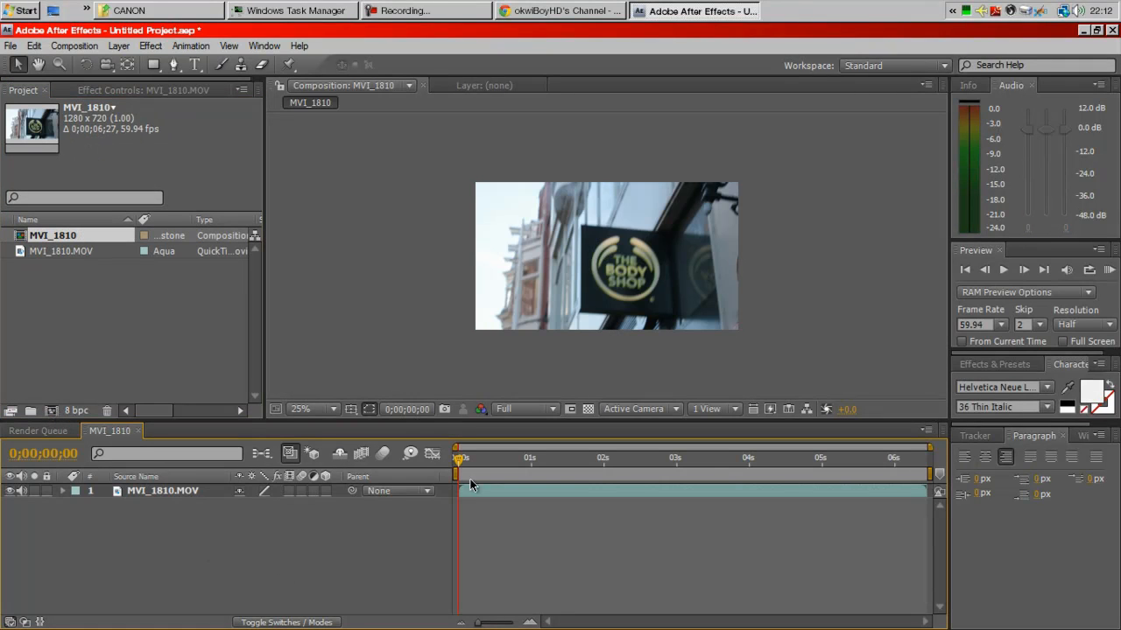
{"action": "left_click", "coordinate": [312, 410]}
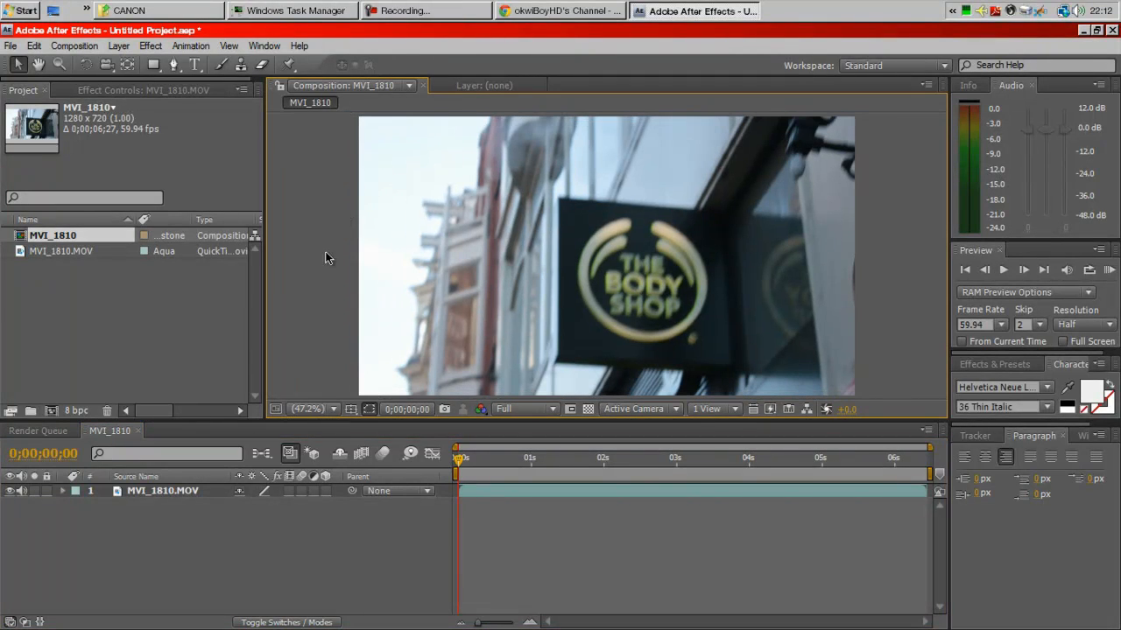
{"action": "mouse_move", "coordinate": [937, 529]}
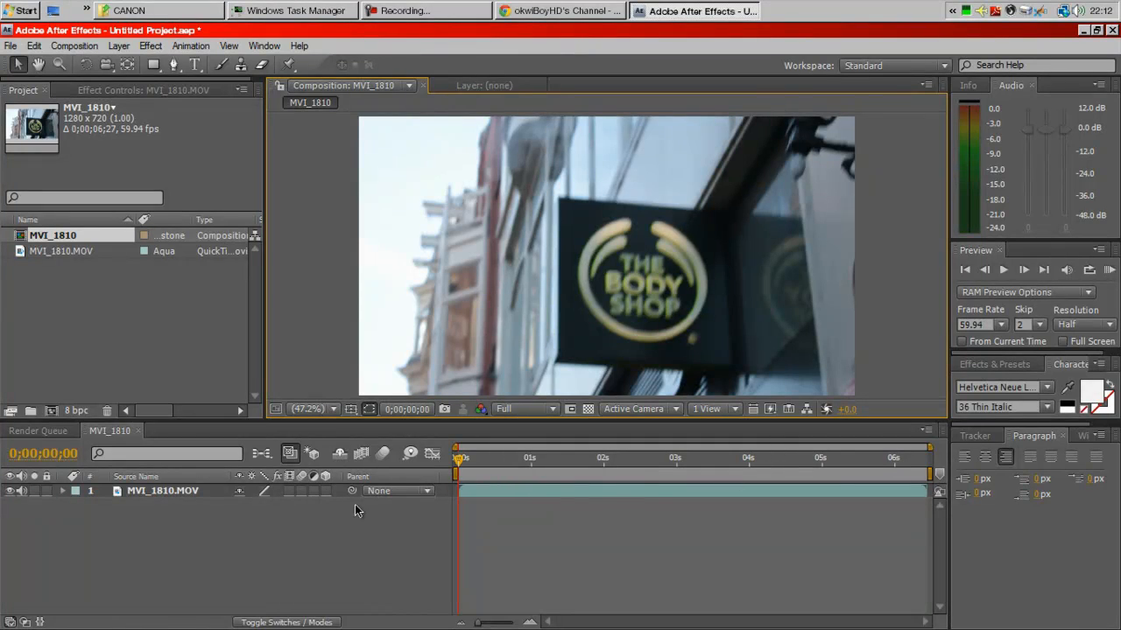
{"action": "mouse_move", "coordinate": [168, 108]}
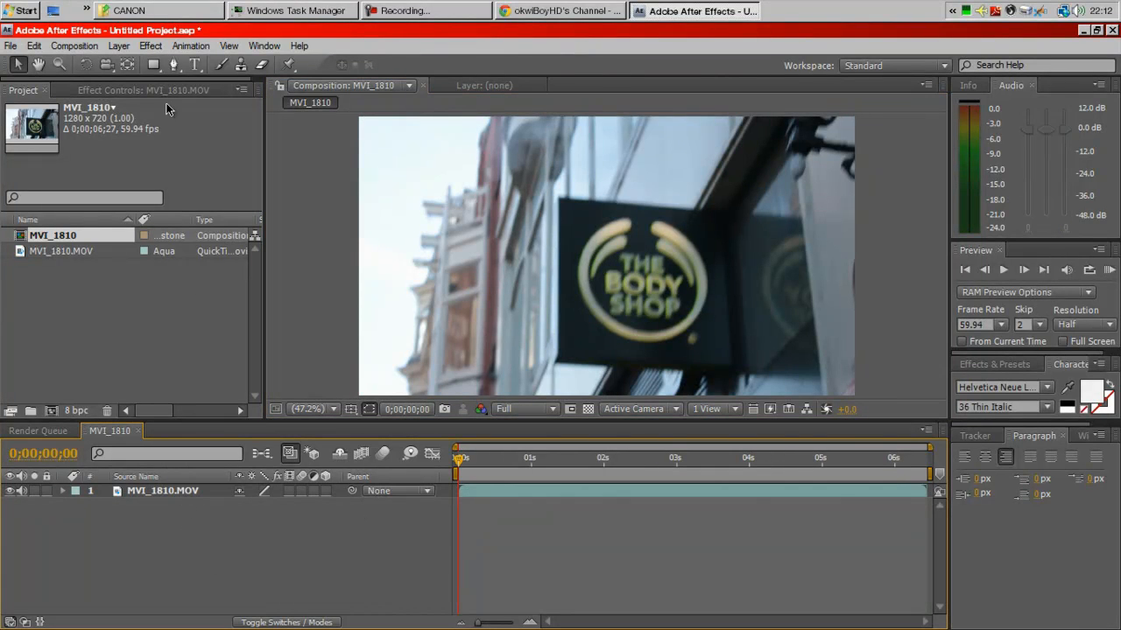
{"action": "left_click", "coordinate": [119, 46]}
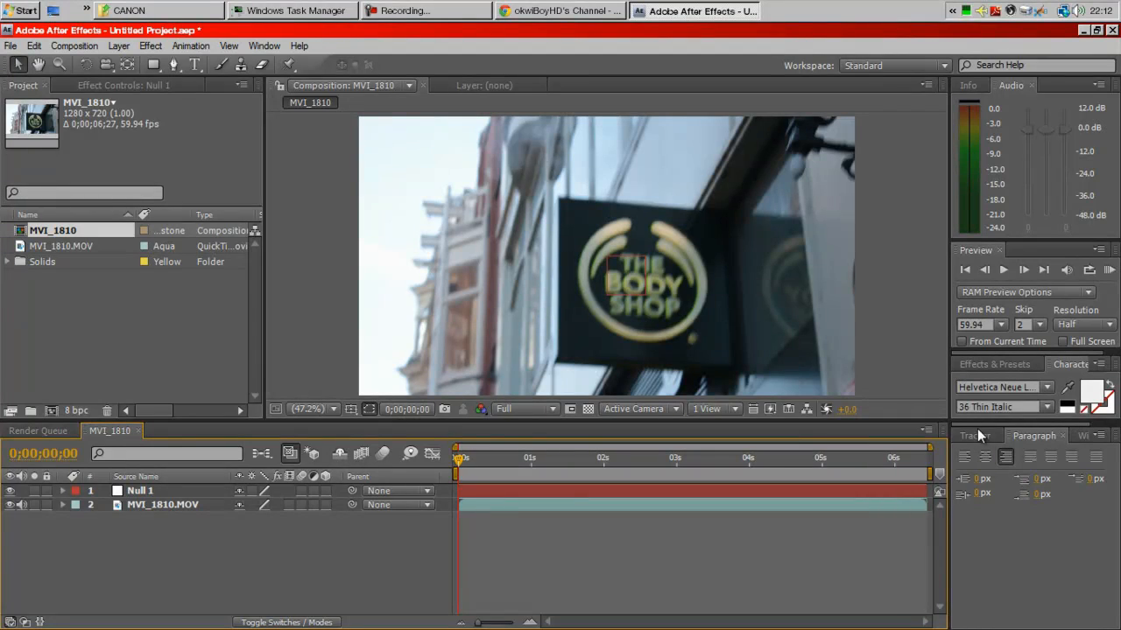
Show the Tracker panel and select the clip layer for tracking
{"action": "left_click", "coordinate": [264, 45]}
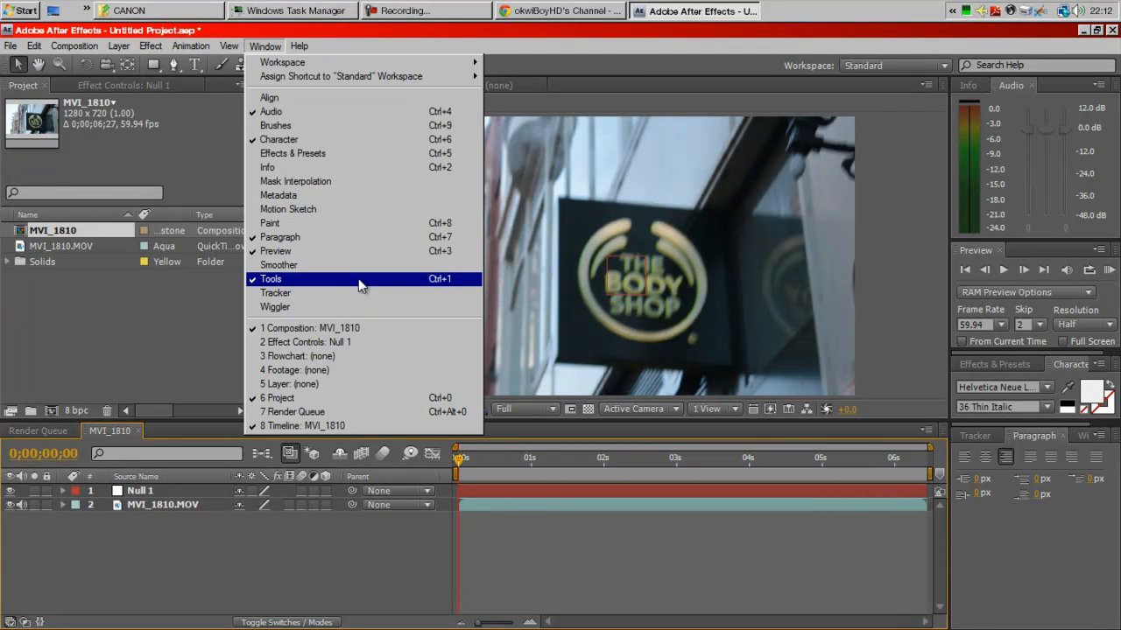
{"action": "left_click", "coordinate": [277, 292]}
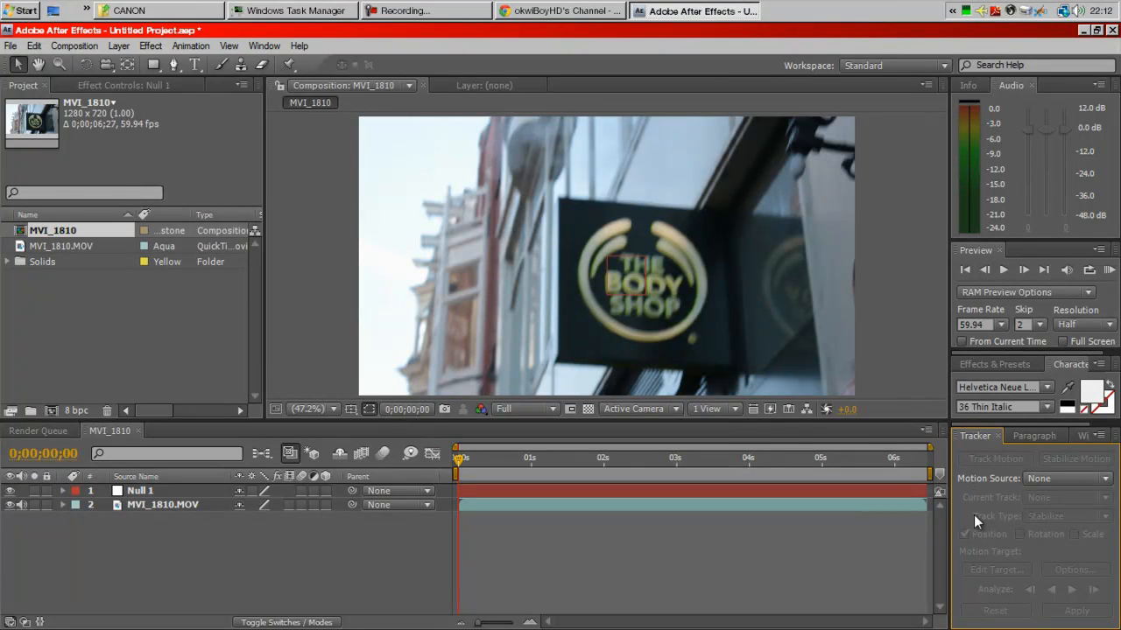
{"action": "left_click", "coordinate": [162, 504]}
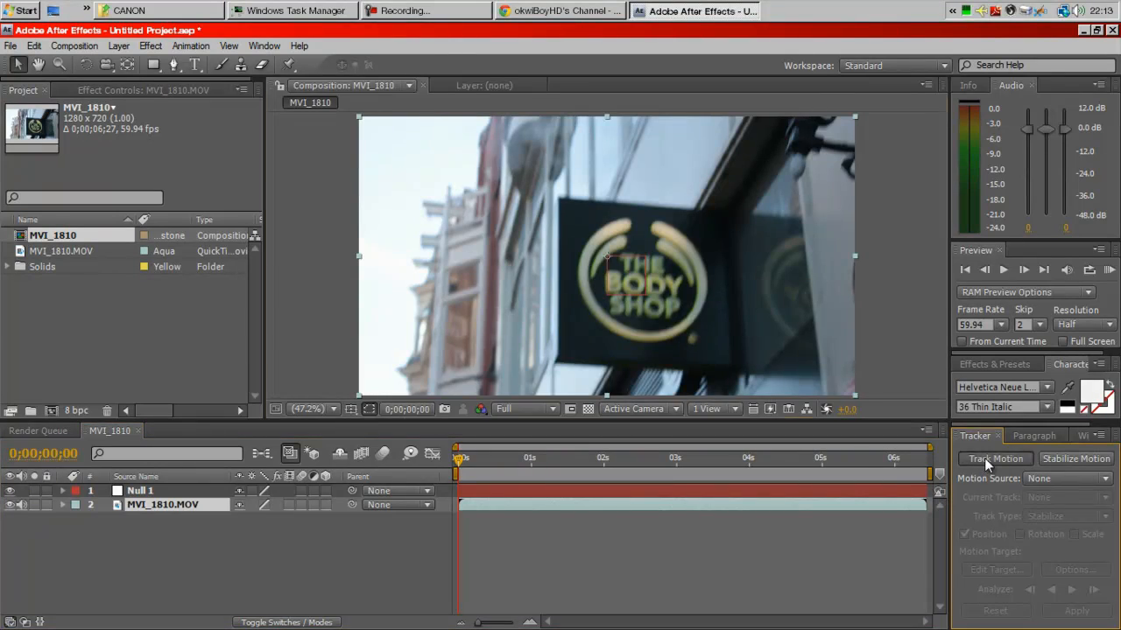
Start Track Motion on the clip with Null 1 as the motion target
{"action": "left_click", "coordinate": [994, 459]}
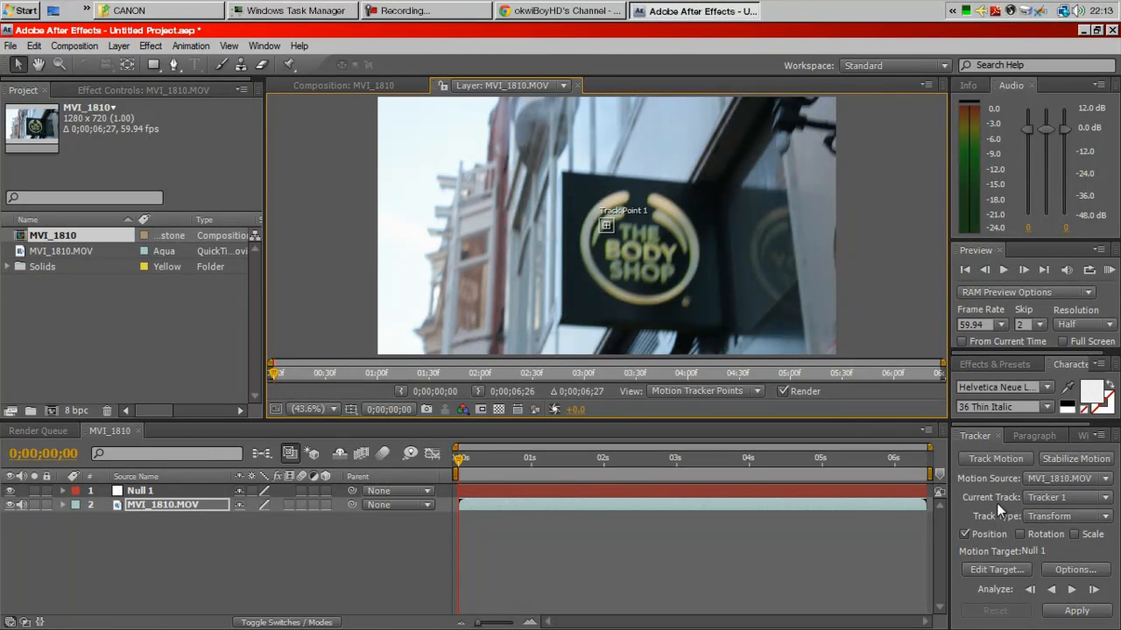
{"action": "mouse_move", "coordinate": [1016, 529]}
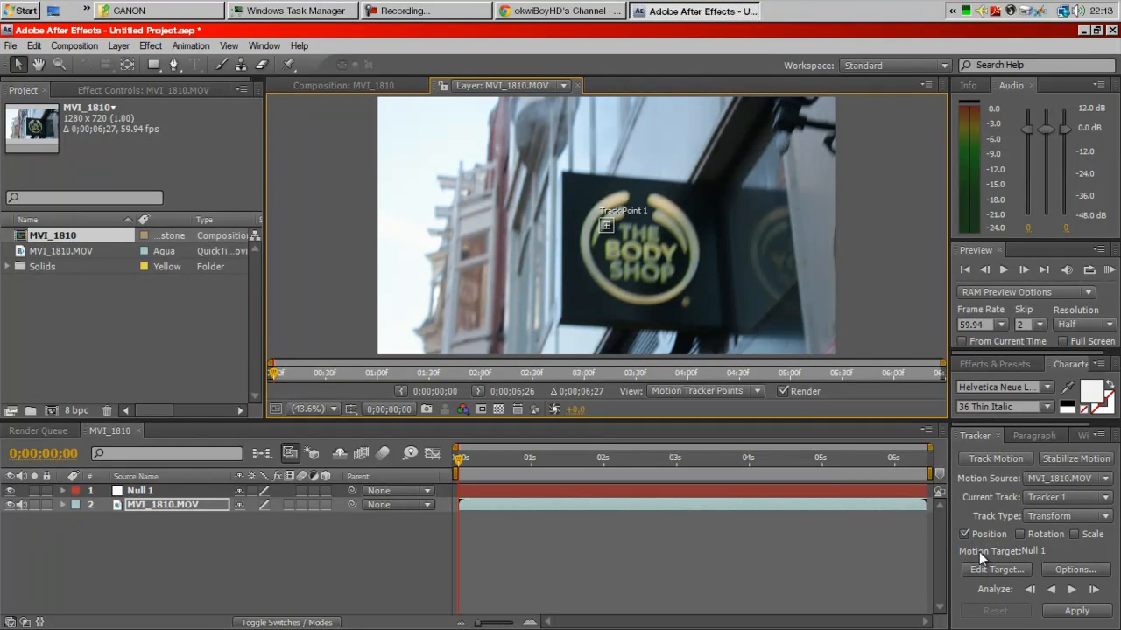
{"action": "left_click", "coordinate": [995, 569]}
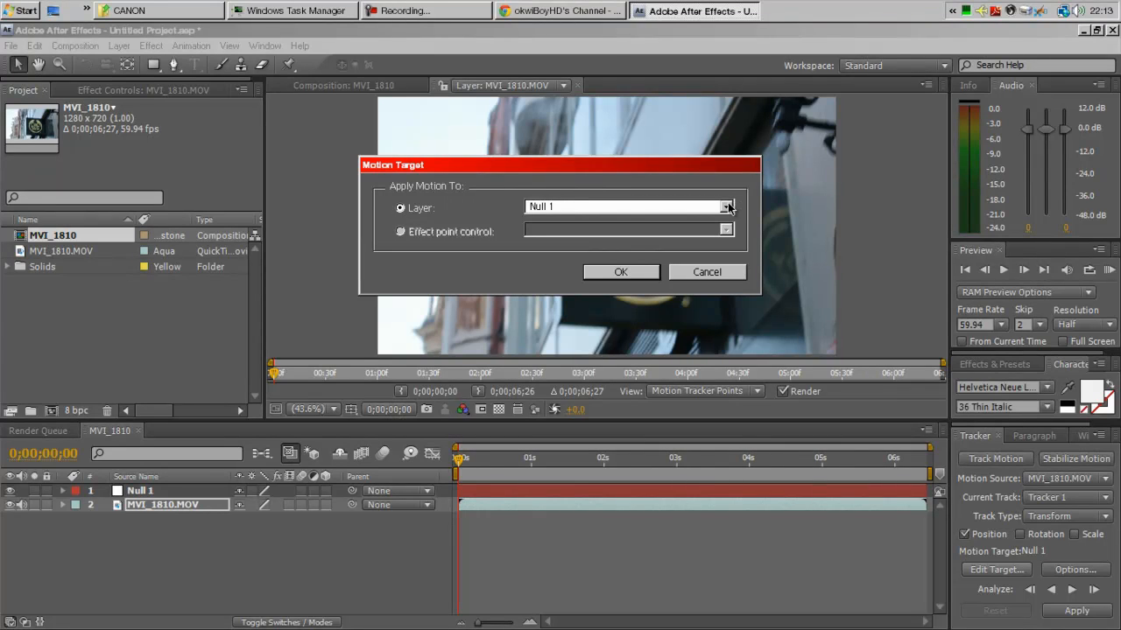
{"action": "left_click", "coordinate": [627, 207]}
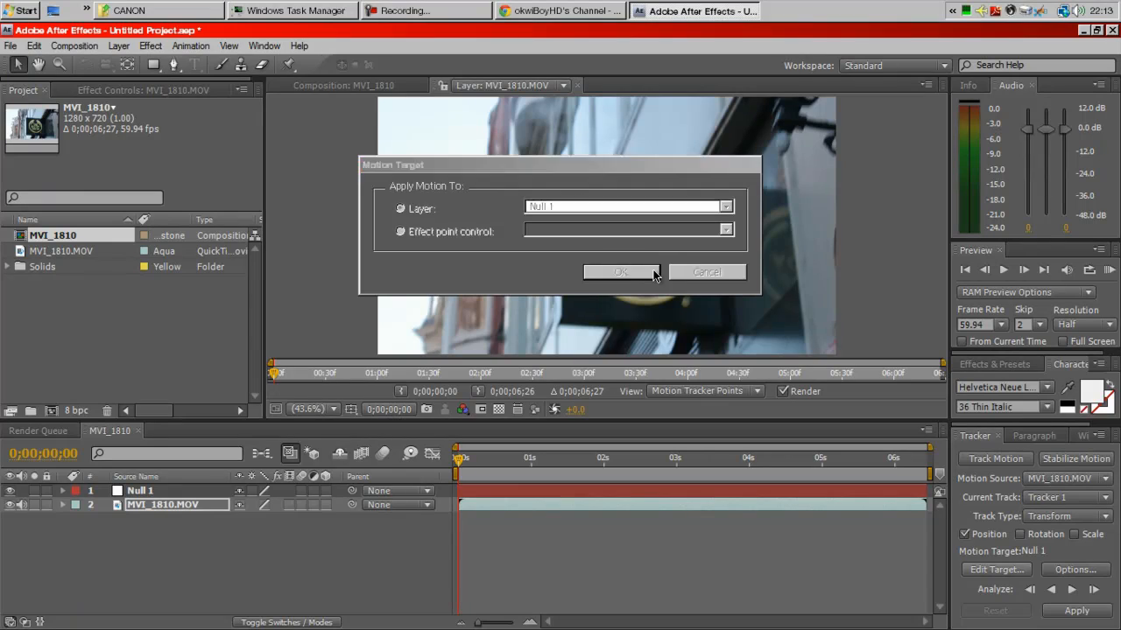
{"action": "left_click", "coordinate": [620, 271]}
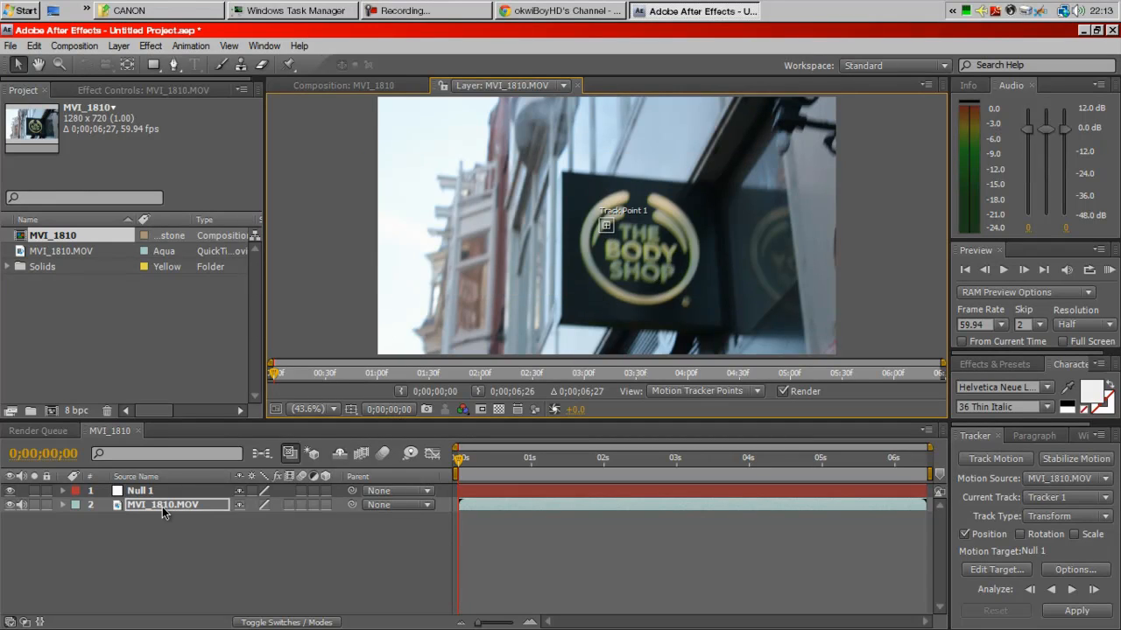
{"action": "mouse_move", "coordinate": [719, 302]}
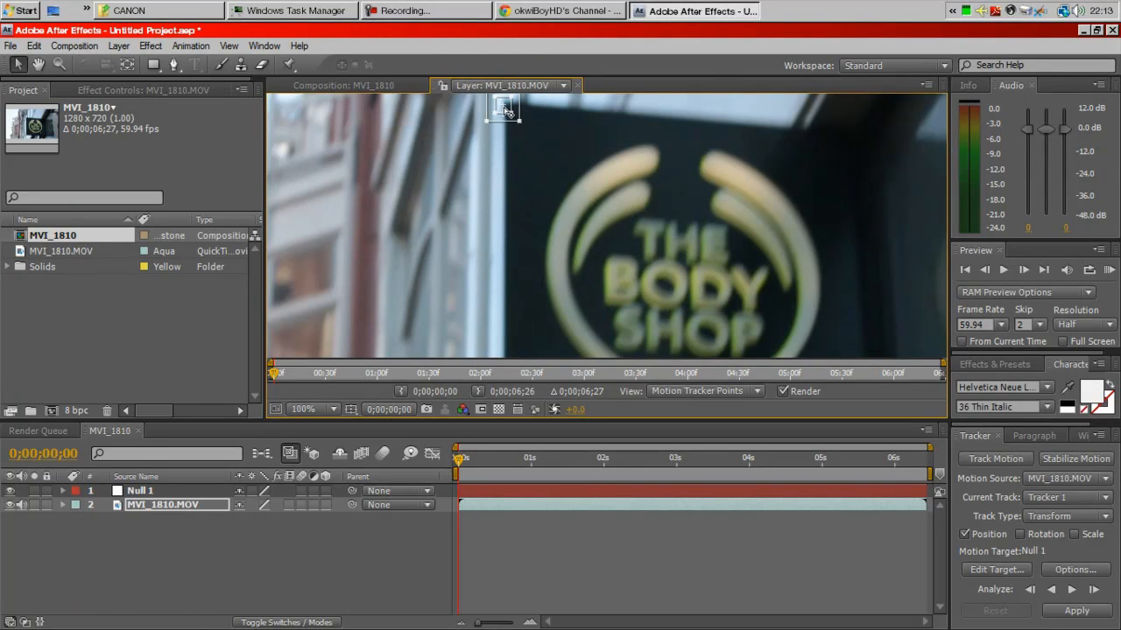
{"action": "mouse_move", "coordinate": [511, 191]}
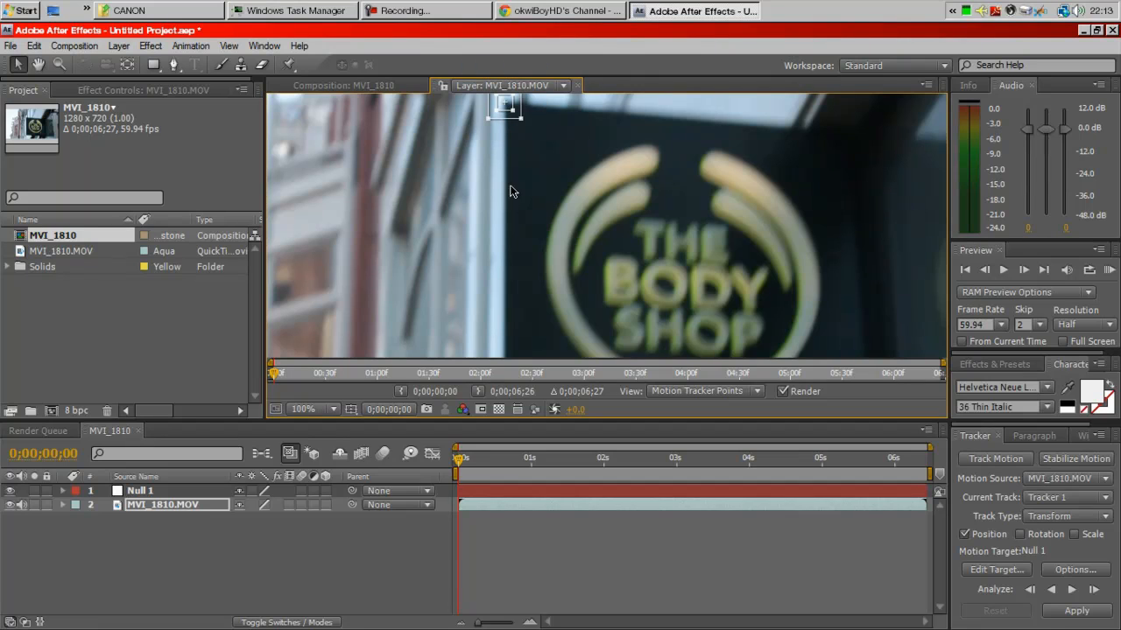
Place Track Point 1 on the sign's corner
{"action": "left_click_drag", "start_coordinate": [505, 105], "coordinate": [606, 227]}
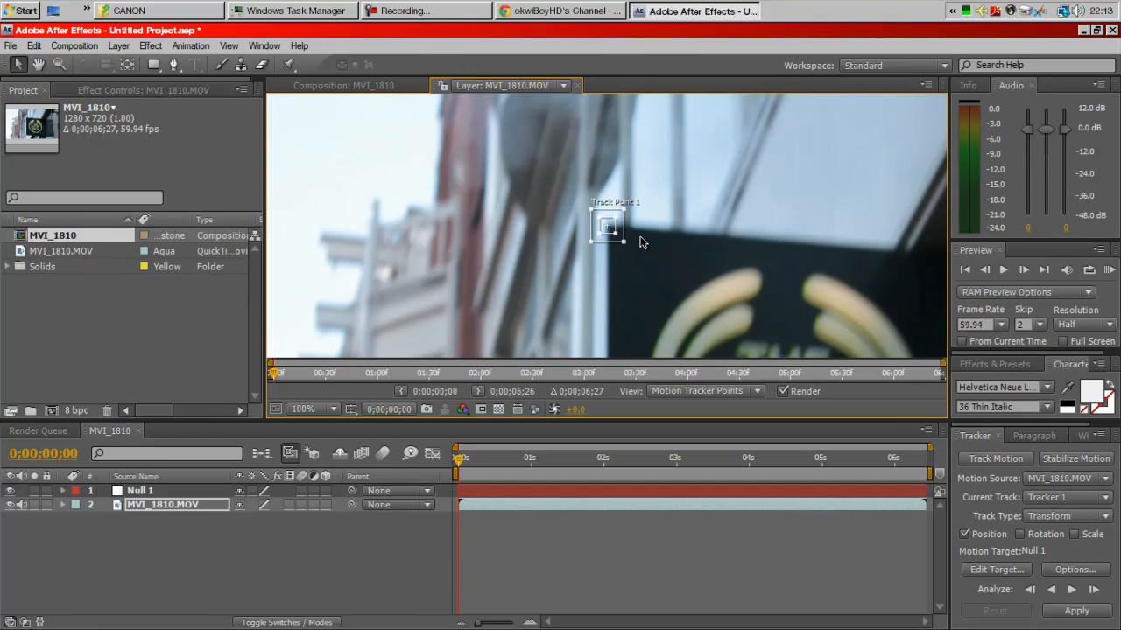
{"action": "left_click", "coordinate": [329, 409]}
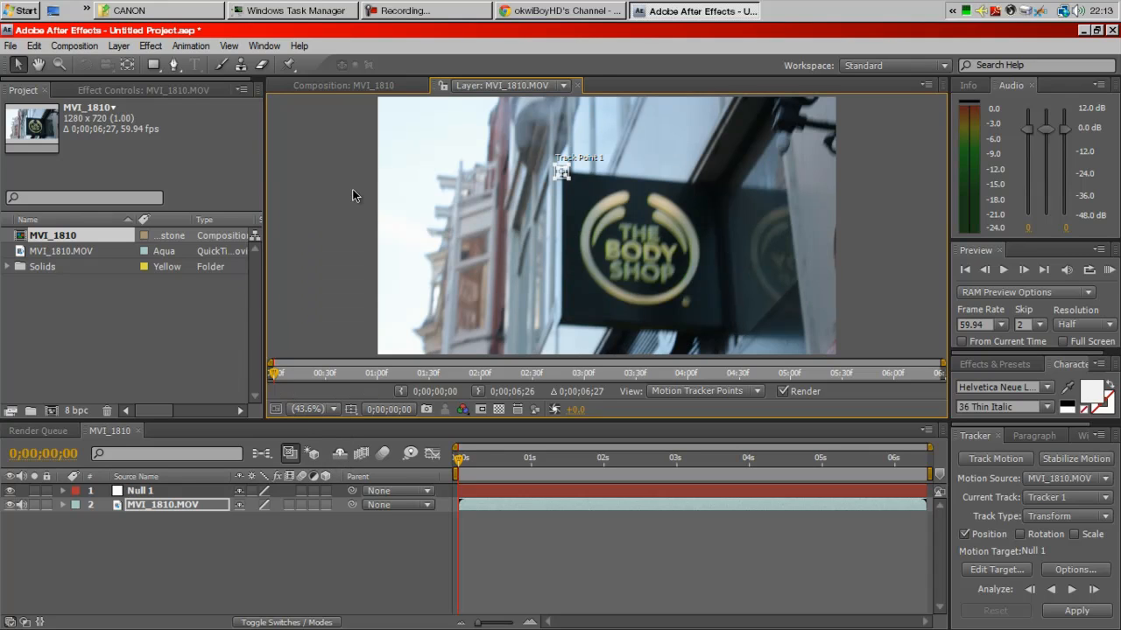
{"action": "mouse_move", "coordinate": [515, 334]}
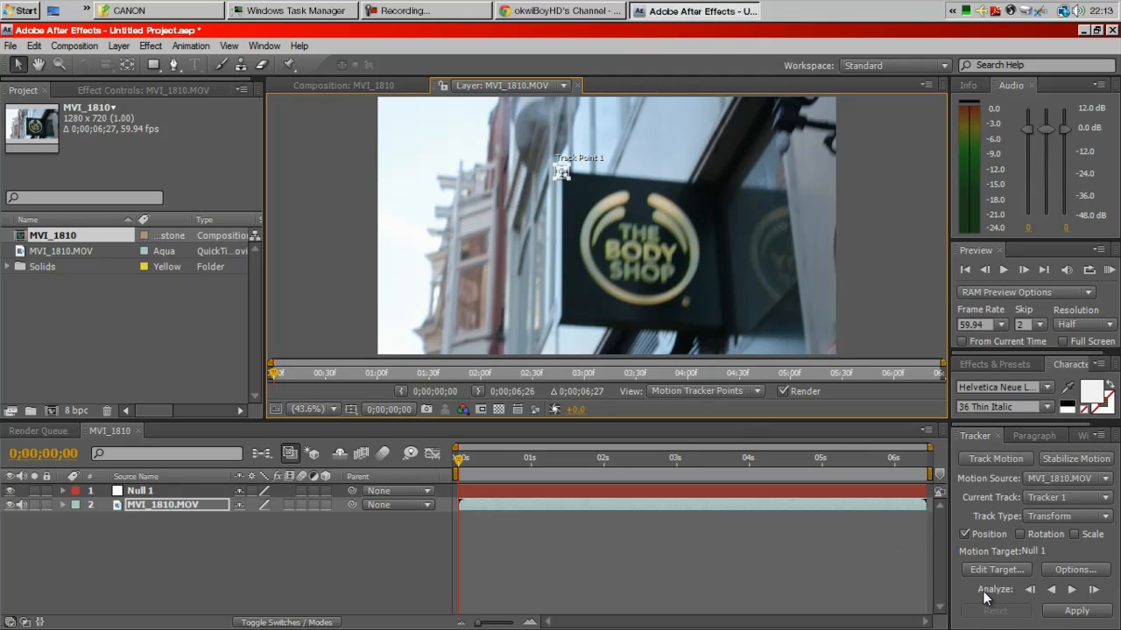
{"action": "mouse_move", "coordinate": [892, 586]}
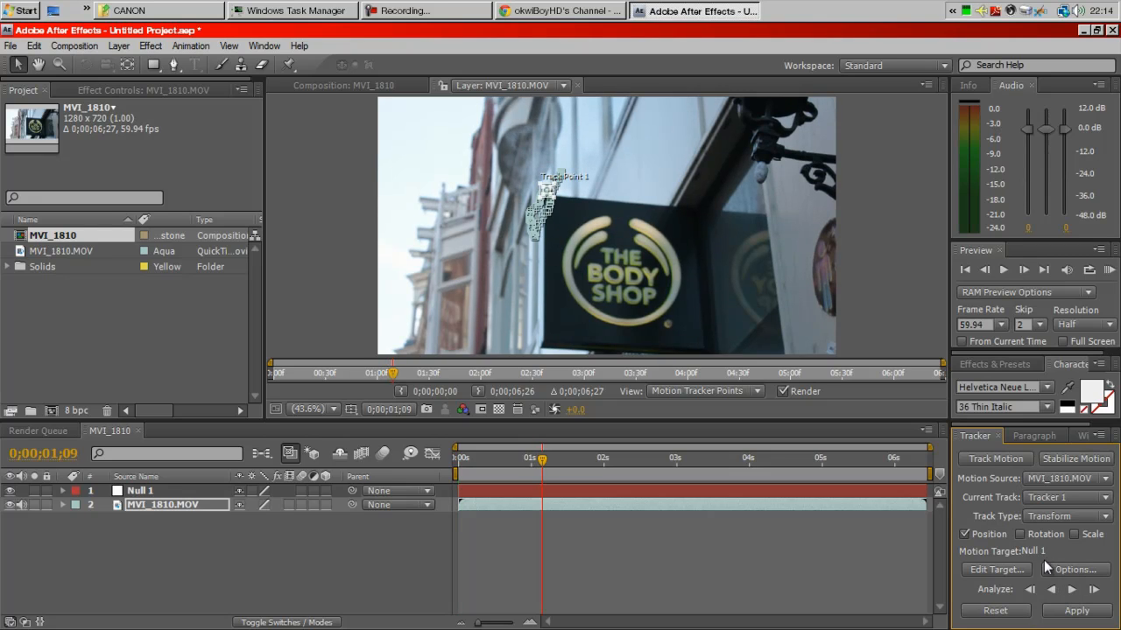
{"action": "mouse_move", "coordinate": [462, 599]}
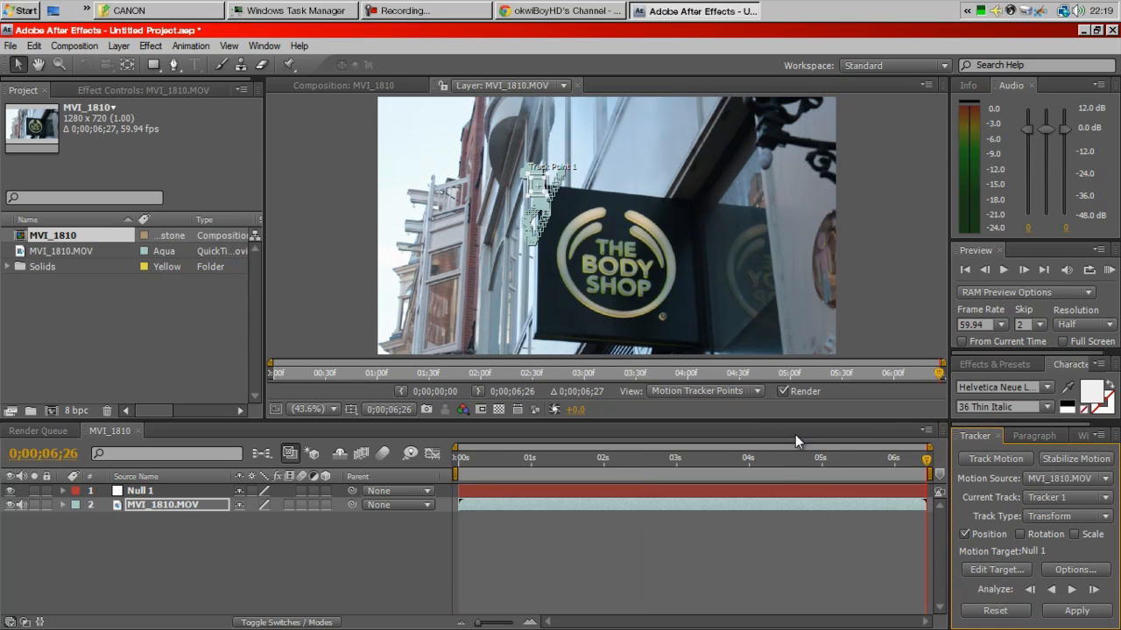
{"action": "mouse_move", "coordinate": [1041, 602]}
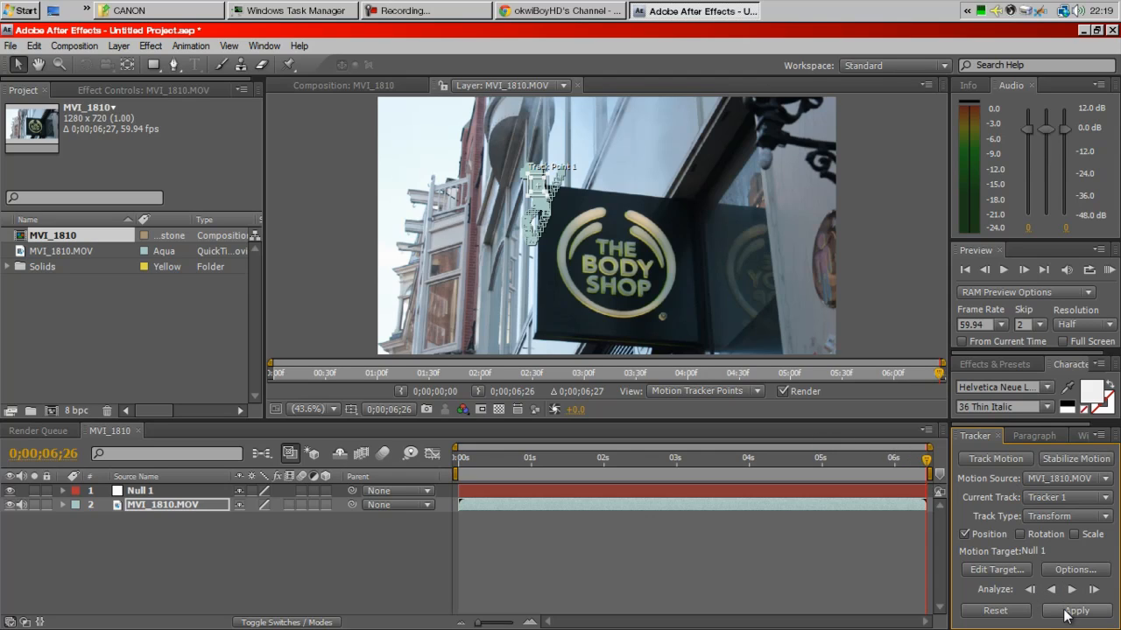
Apply the tracking data to Null 1 in X and Y
{"action": "left_click", "coordinate": [1075, 609]}
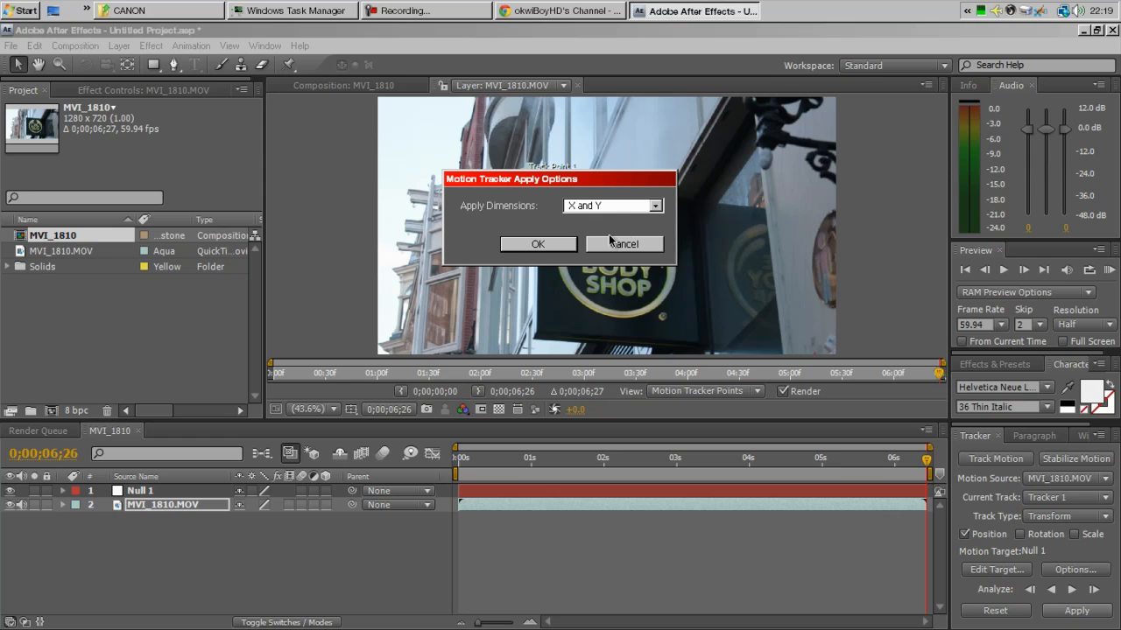
{"action": "mouse_move", "coordinate": [586, 224]}
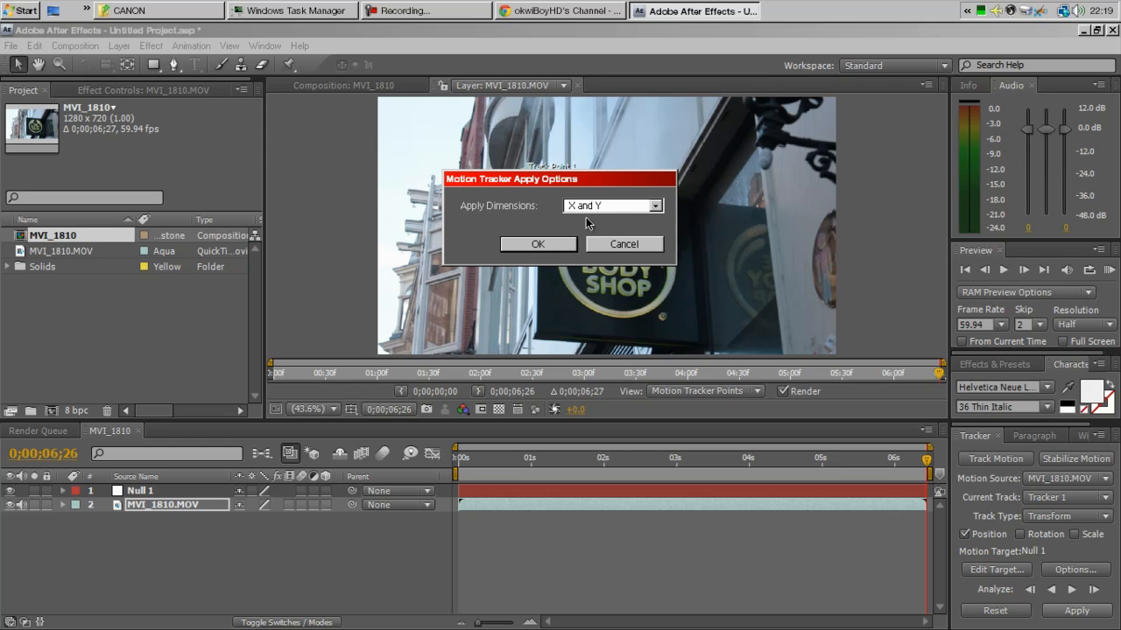
{"action": "left_click", "coordinate": [538, 243]}
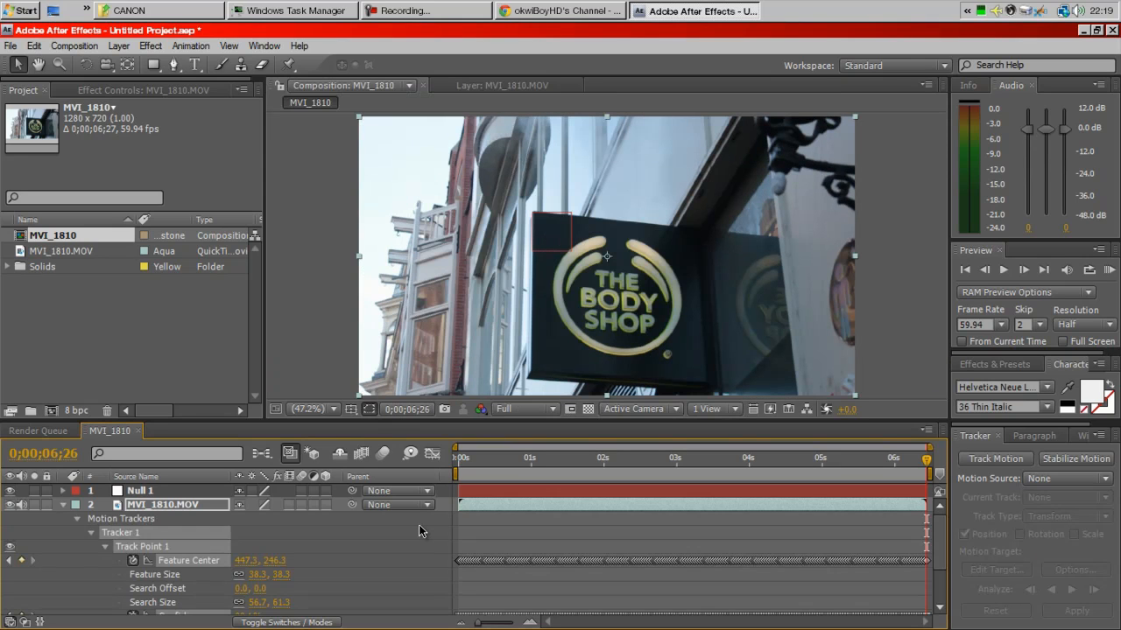
{"action": "left_click", "coordinate": [63, 504]}
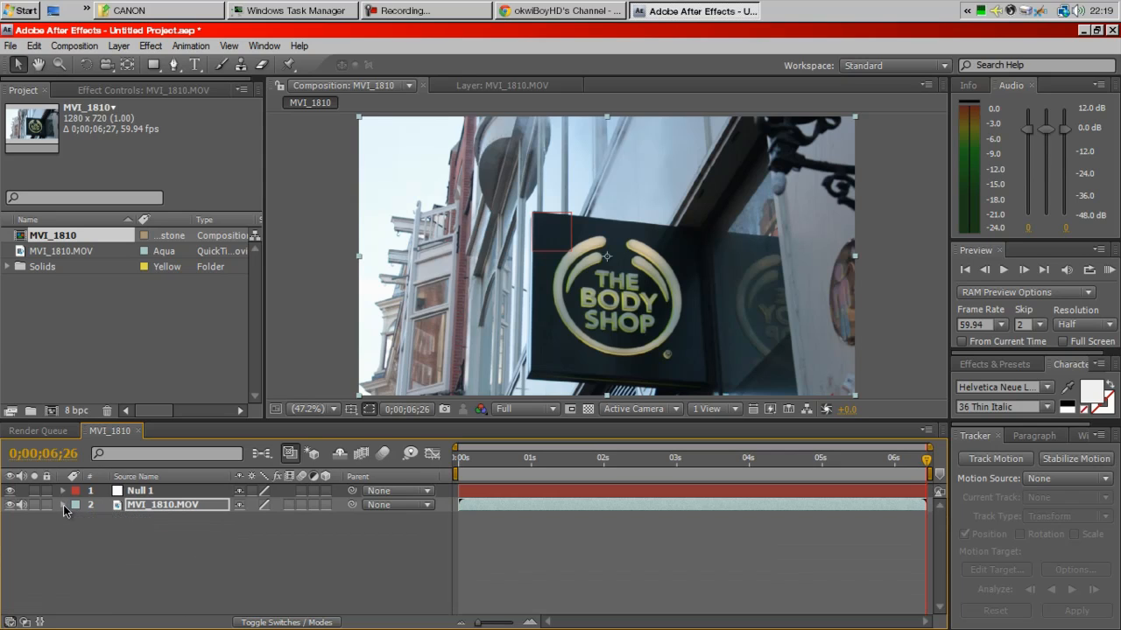
{"action": "left_click", "coordinate": [140, 490]}
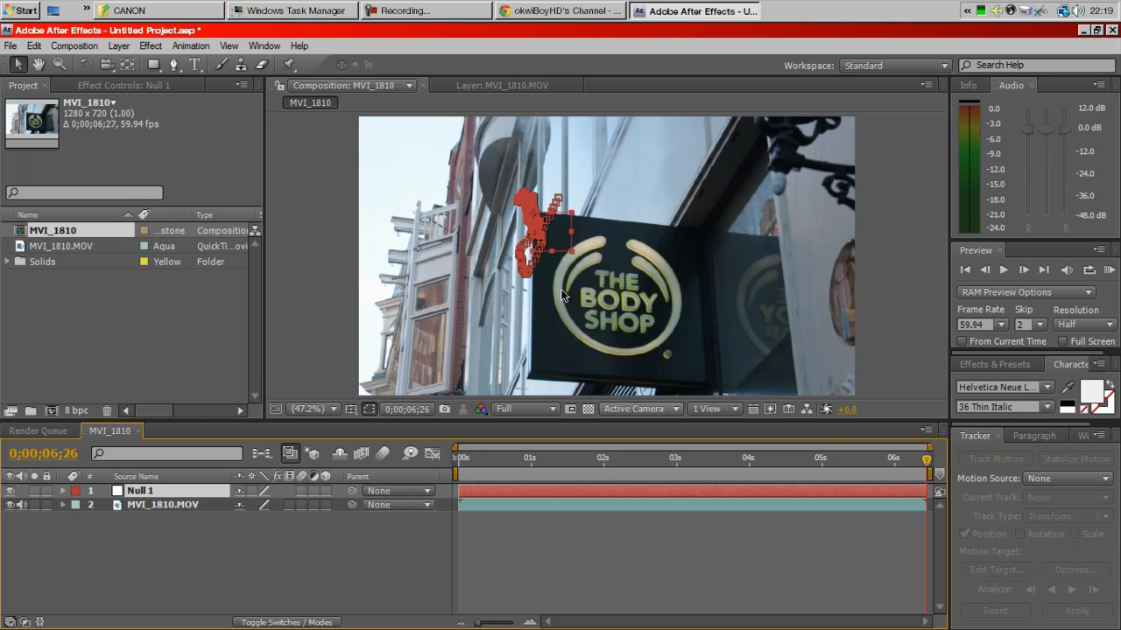
{"action": "mouse_move", "coordinate": [933, 501]}
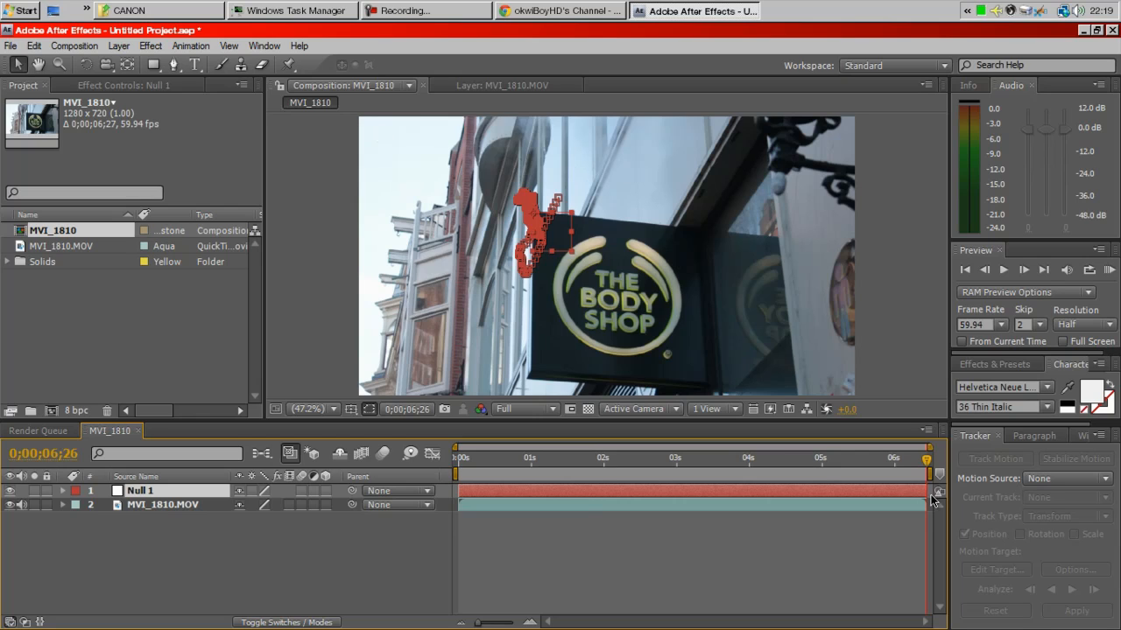
Set preview resolution to Half and scrub the timeline to check Null 1 follows the sign
{"action": "left_click", "coordinate": [611, 462]}
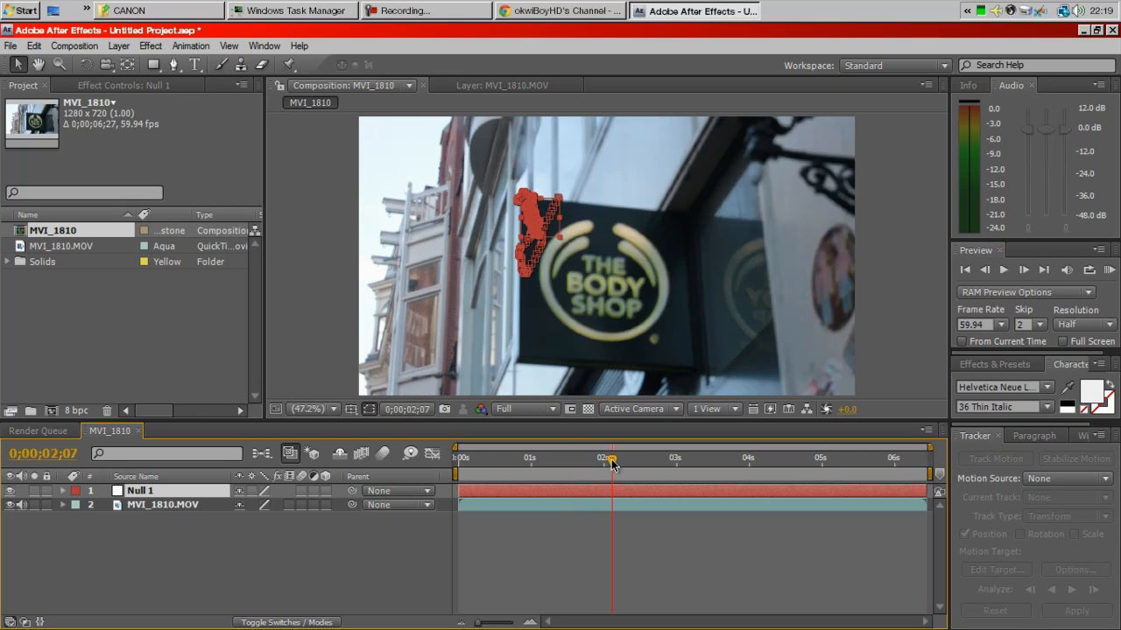
{"action": "left_click", "coordinate": [525, 410]}
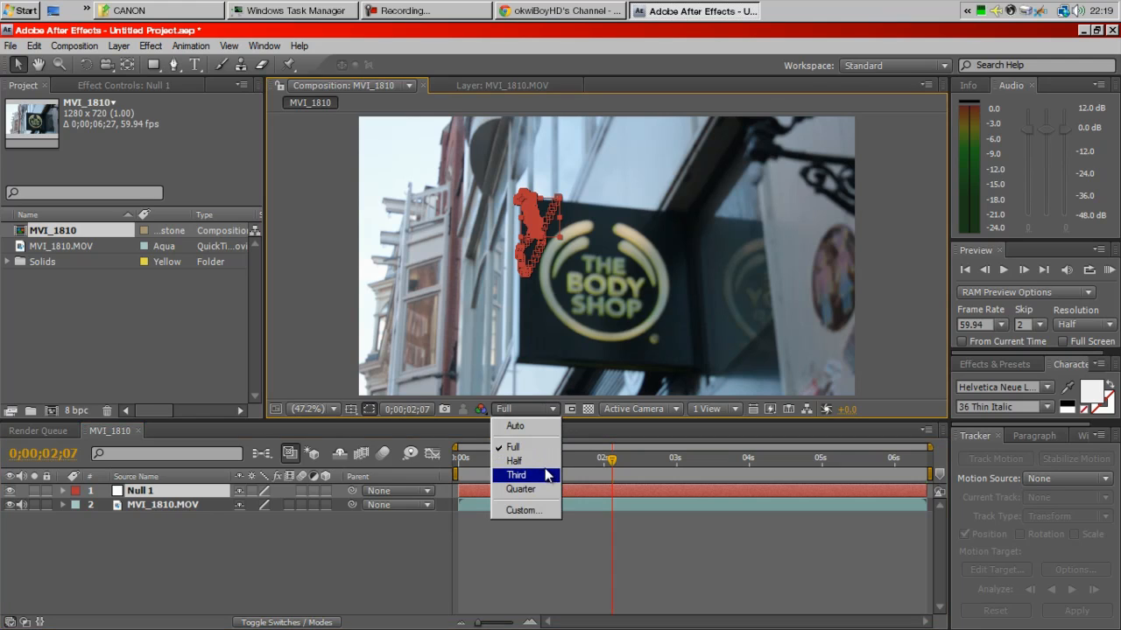
{"action": "left_click", "coordinate": [514, 462]}
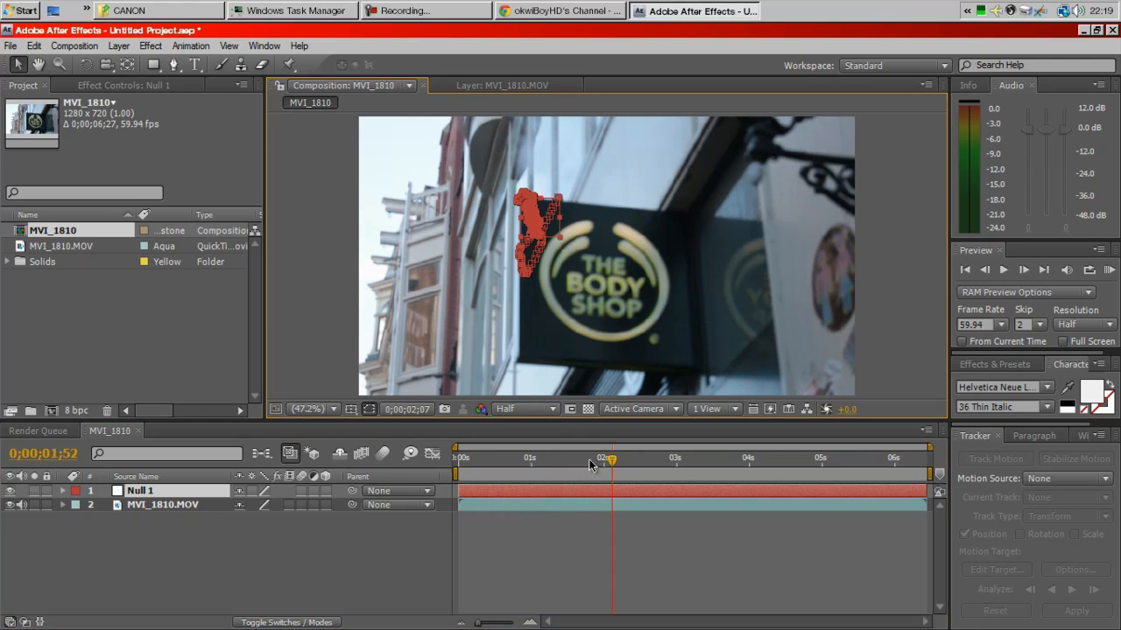
{"action": "left_click_drag", "start_coordinate": [613, 464], "coordinate": [588, 464]}
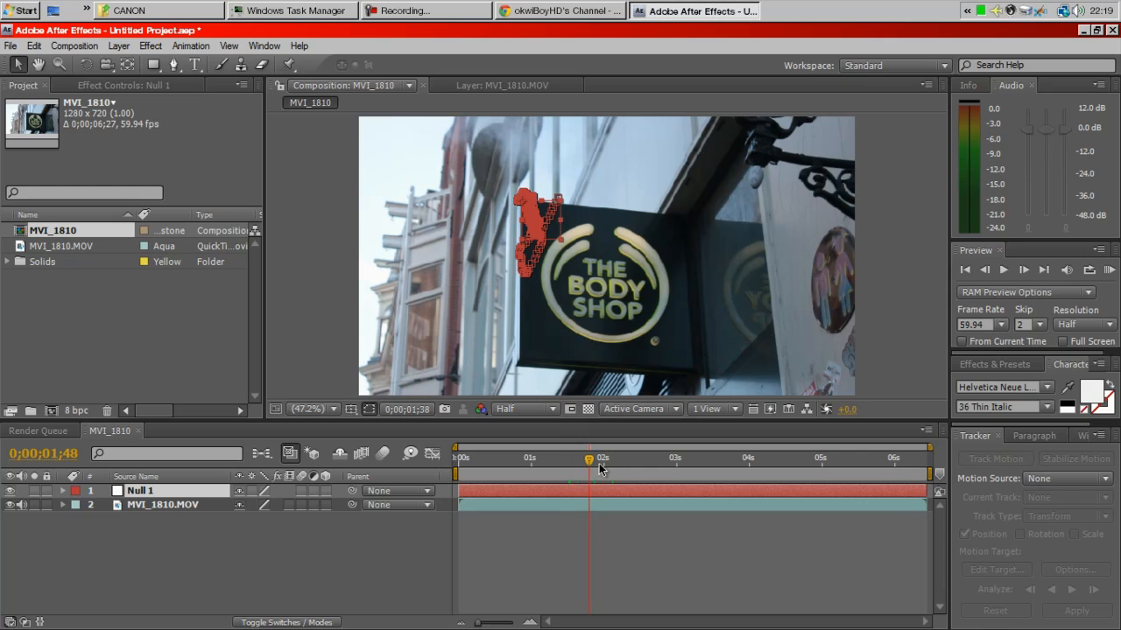
{"action": "left_click_drag", "start_coordinate": [602, 459], "coordinate": [629, 459]}
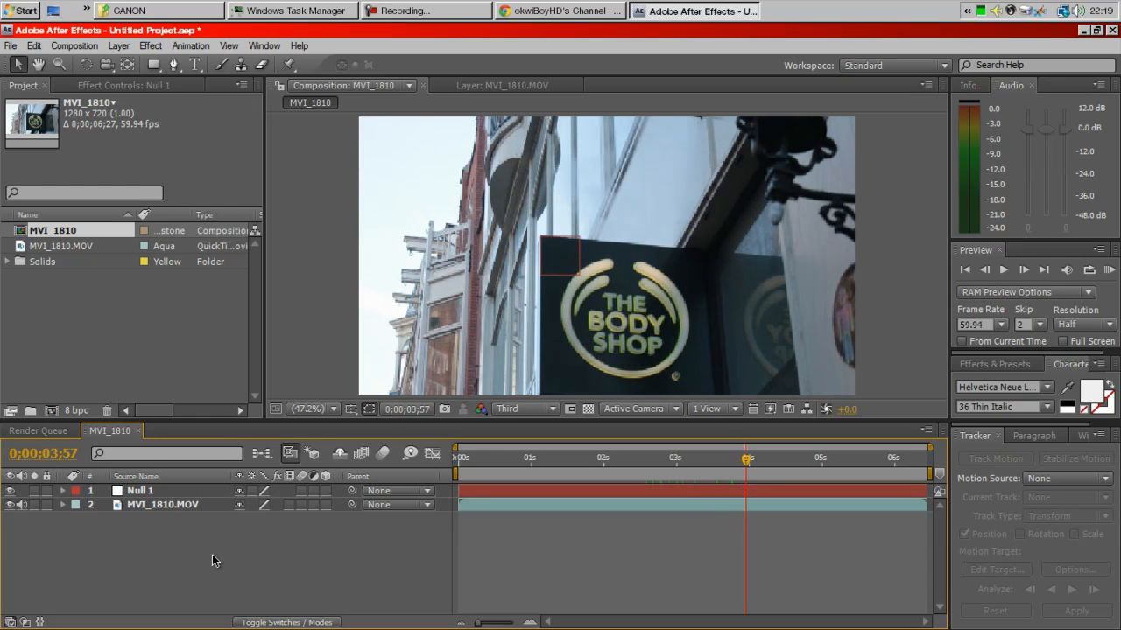
{"action": "mouse_move", "coordinate": [234, 361]}
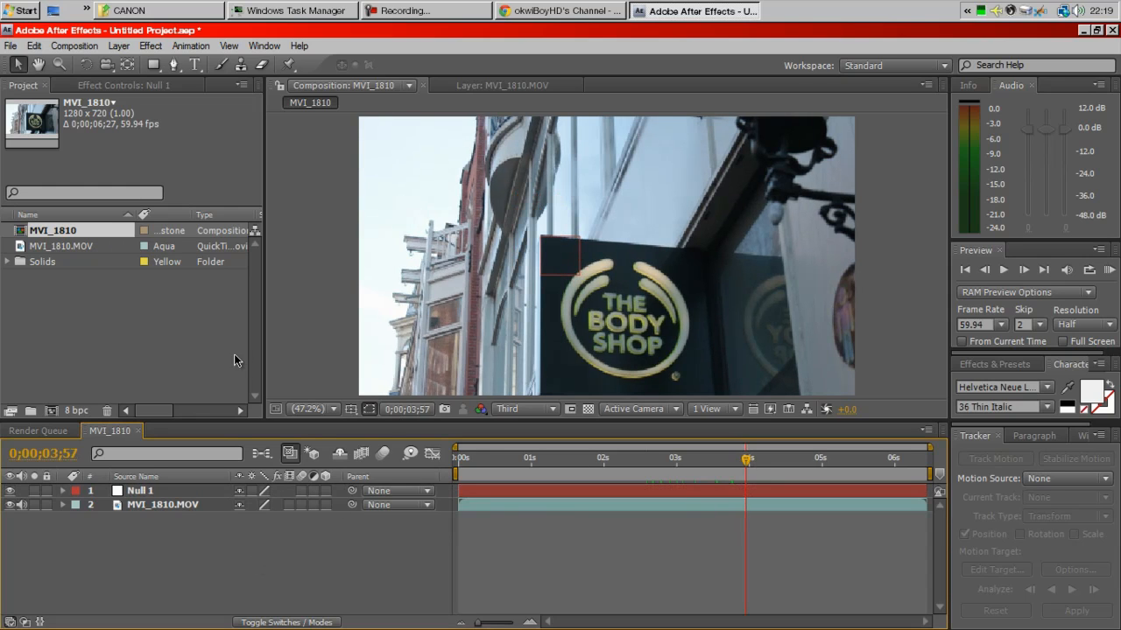
Start a new text layer near the sign with a dark fill colour and Regular font style
{"action": "left_click", "coordinate": [195, 65]}
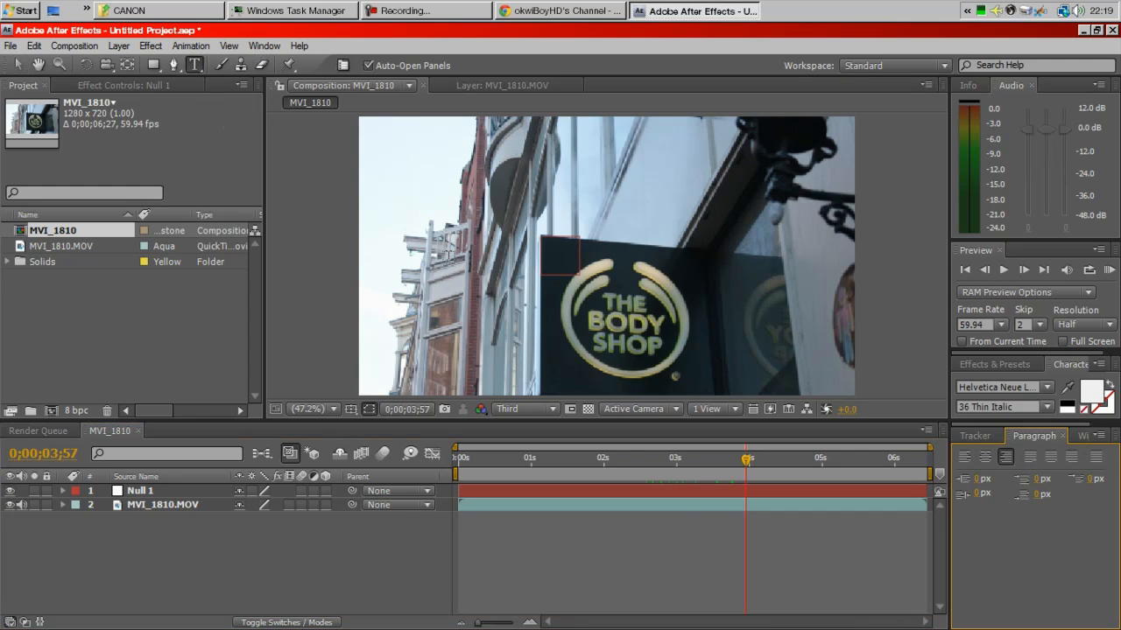
{"action": "left_click", "coordinate": [559, 371]}
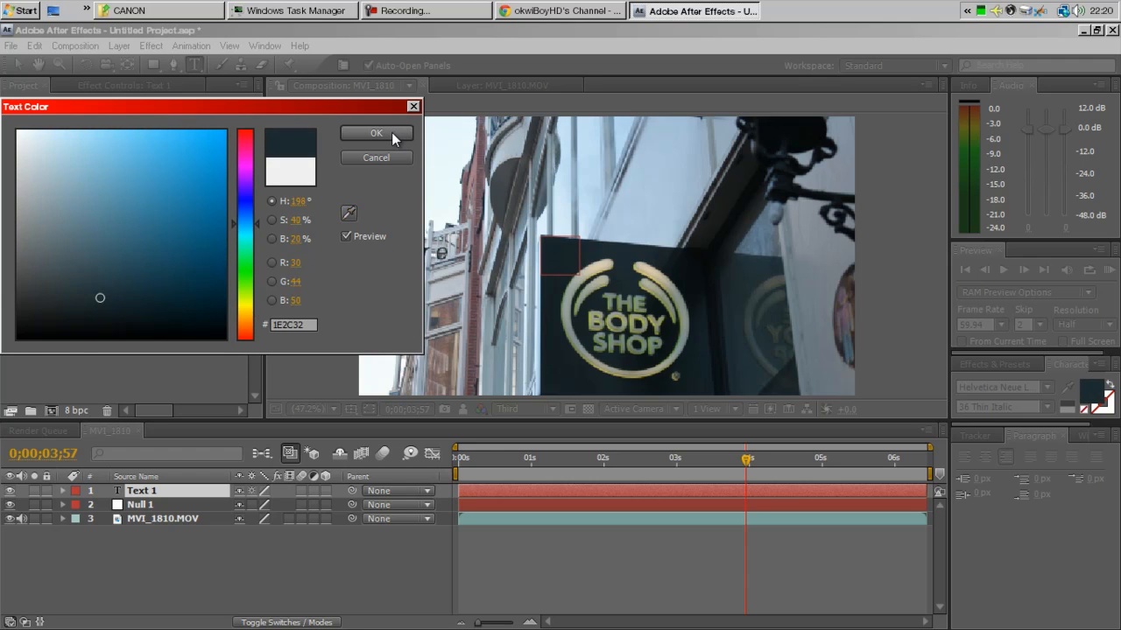
{"action": "left_click", "coordinate": [375, 133]}
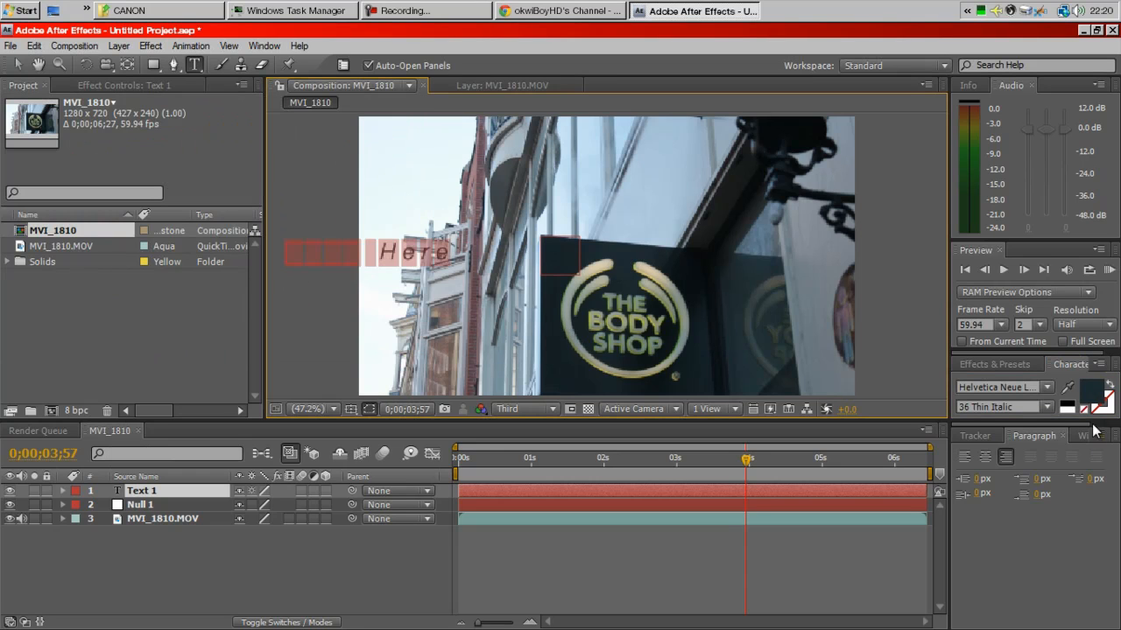
{"action": "left_click", "coordinate": [1041, 387]}
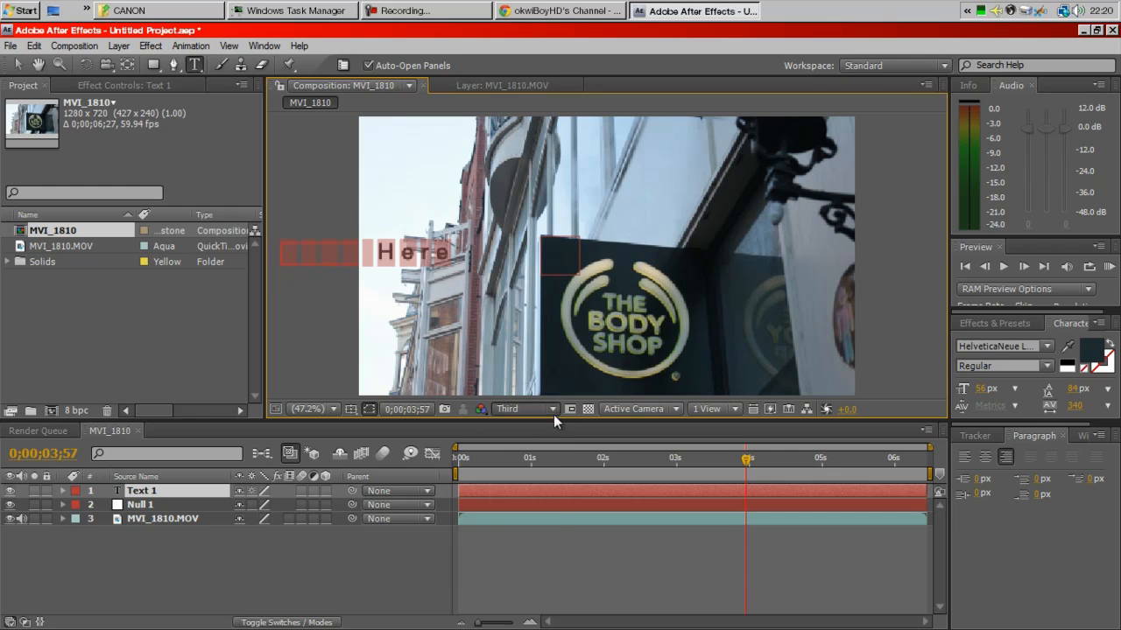
Type the caption lines SHOP HERE / MOTION TRACKING / BY / OKEIBOY into the text layer
{"action": "left_click", "coordinate": [526, 410]}
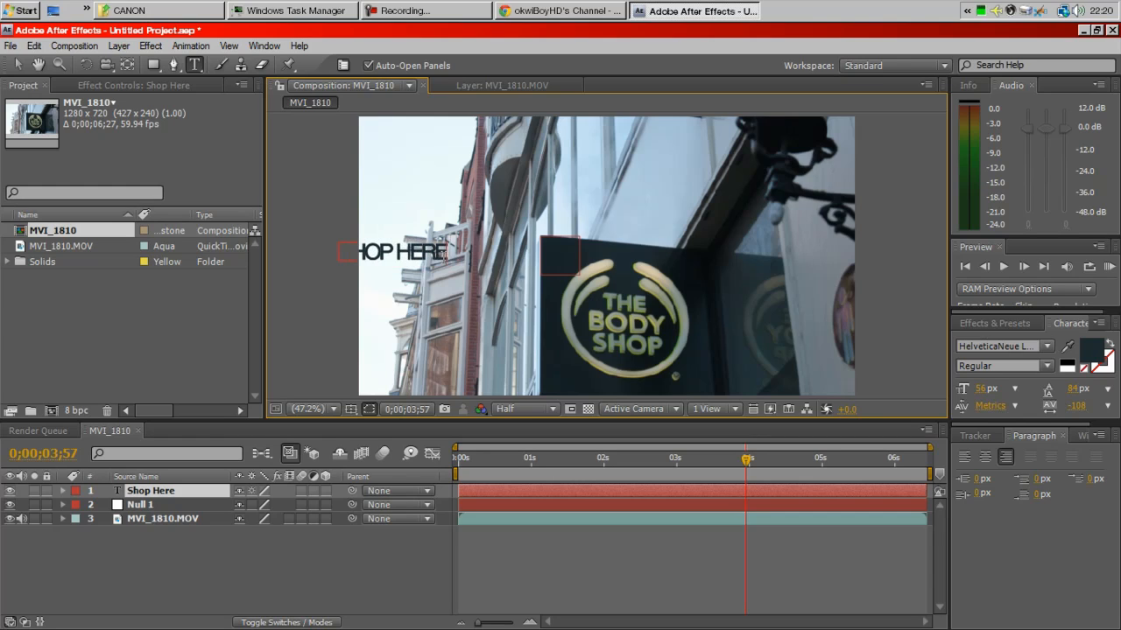
{"action": "type", "text": "MOTIO"}
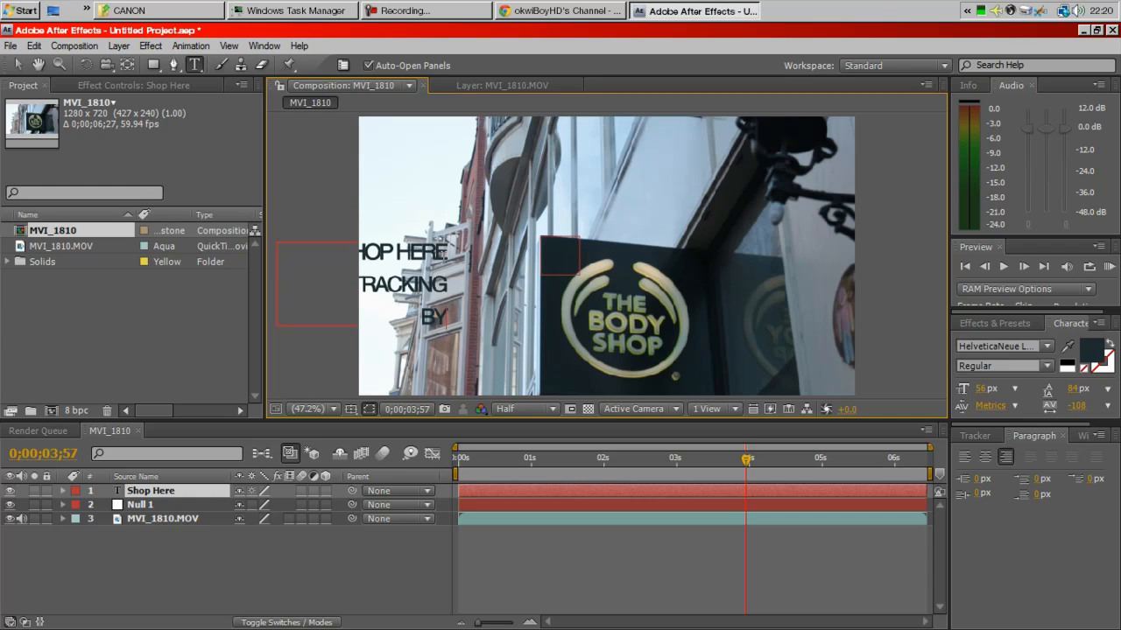
{"action": "type", "text": "OKEIBOY"}
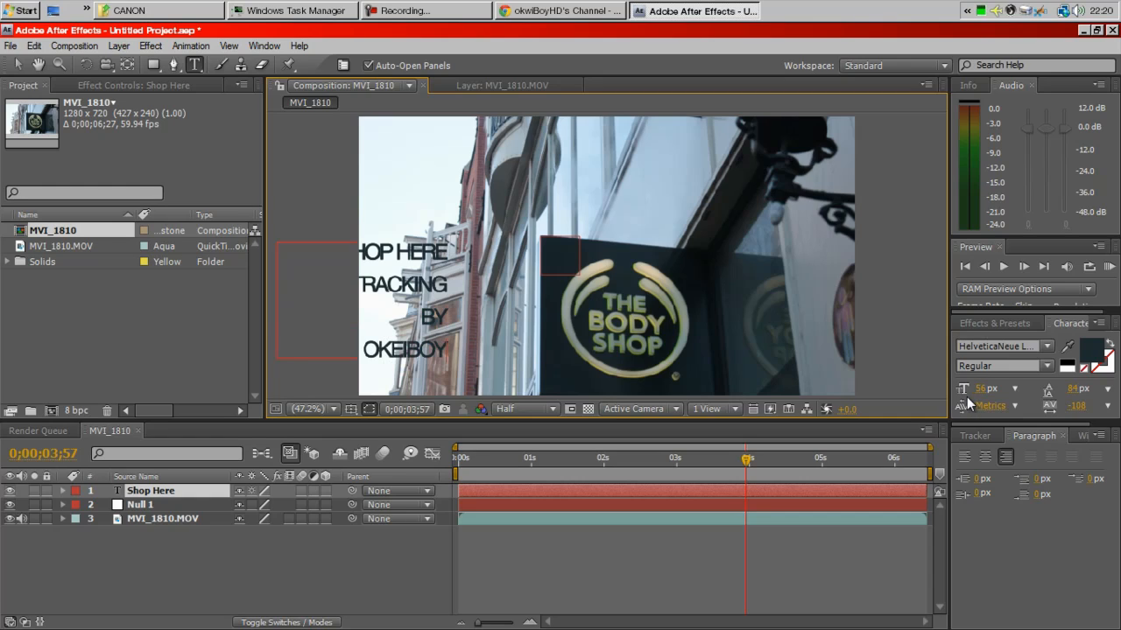
{"action": "mouse_move", "coordinate": [1040, 392]}
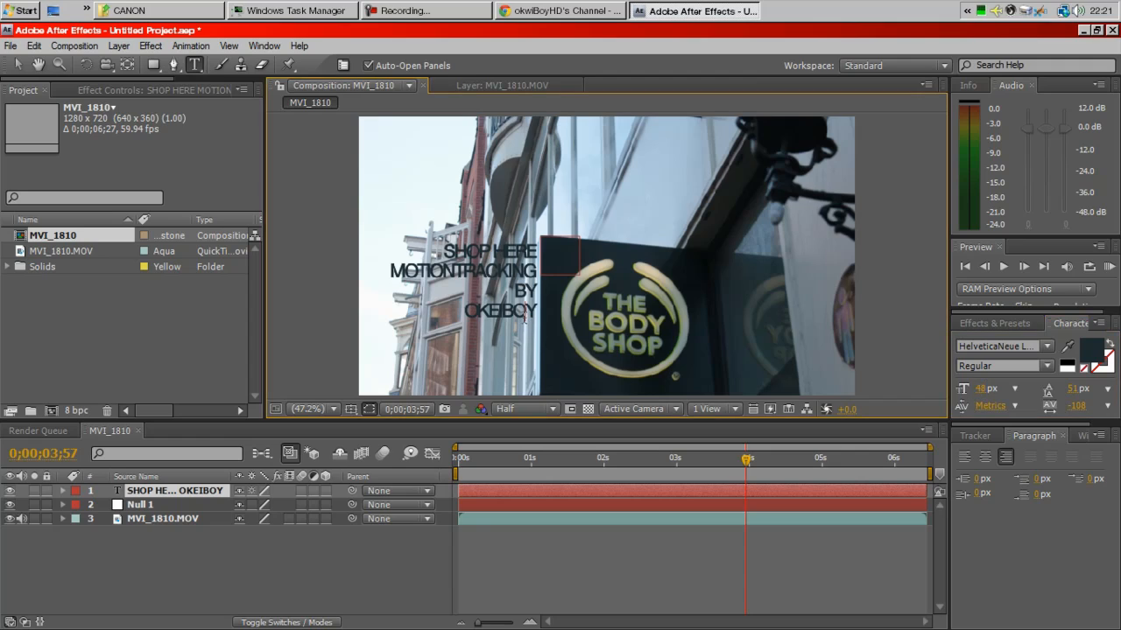
{"action": "mouse_move", "coordinate": [377, 382]}
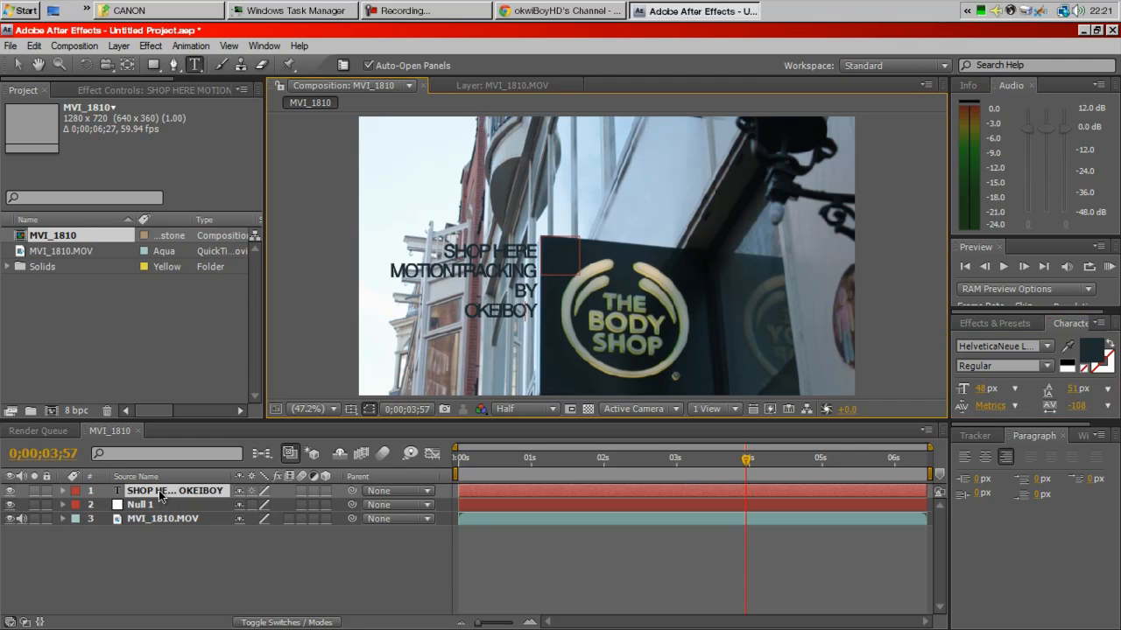
{"action": "mouse_move", "coordinate": [201, 540]}
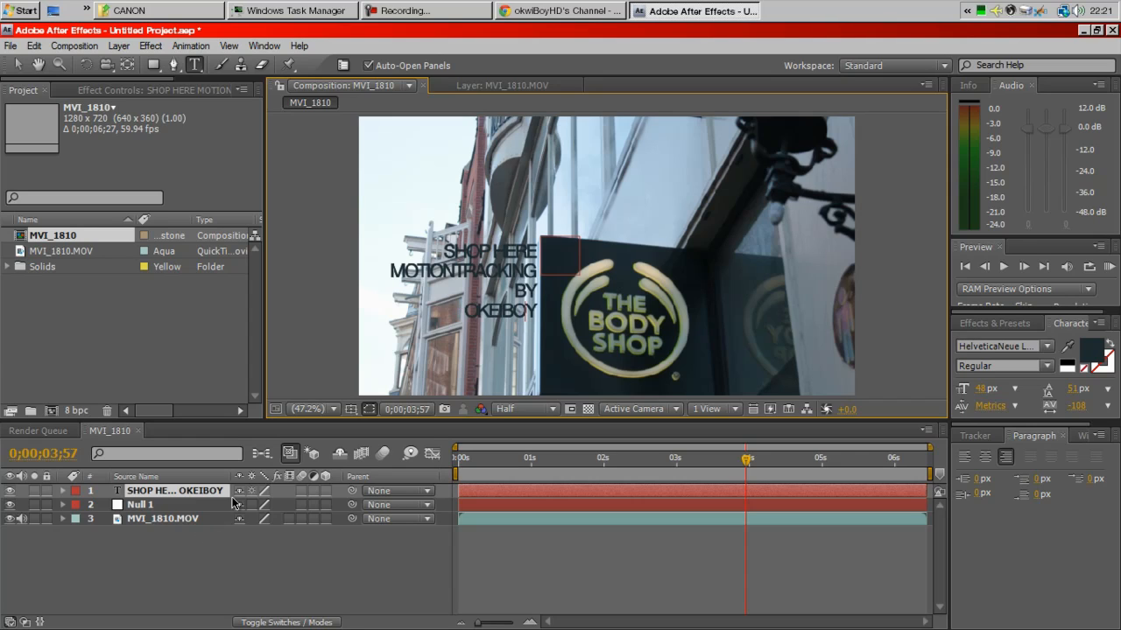
Reveal the caption layer's Opacity property to lower it
{"action": "left_click", "coordinate": [175, 491]}
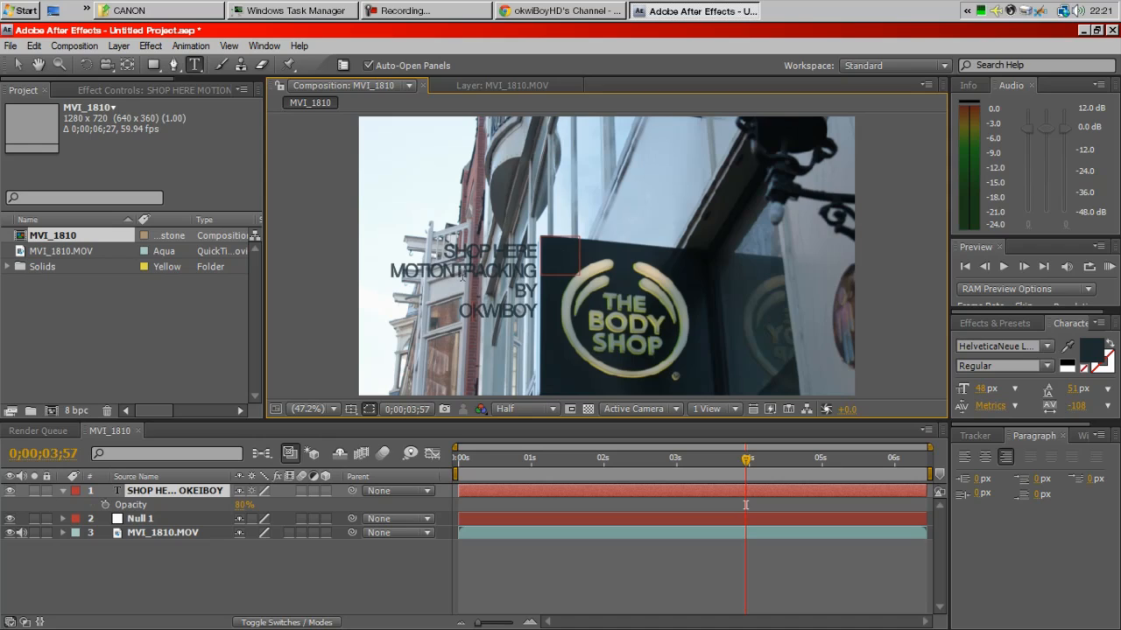
{"action": "mouse_move", "coordinate": [168, 232]}
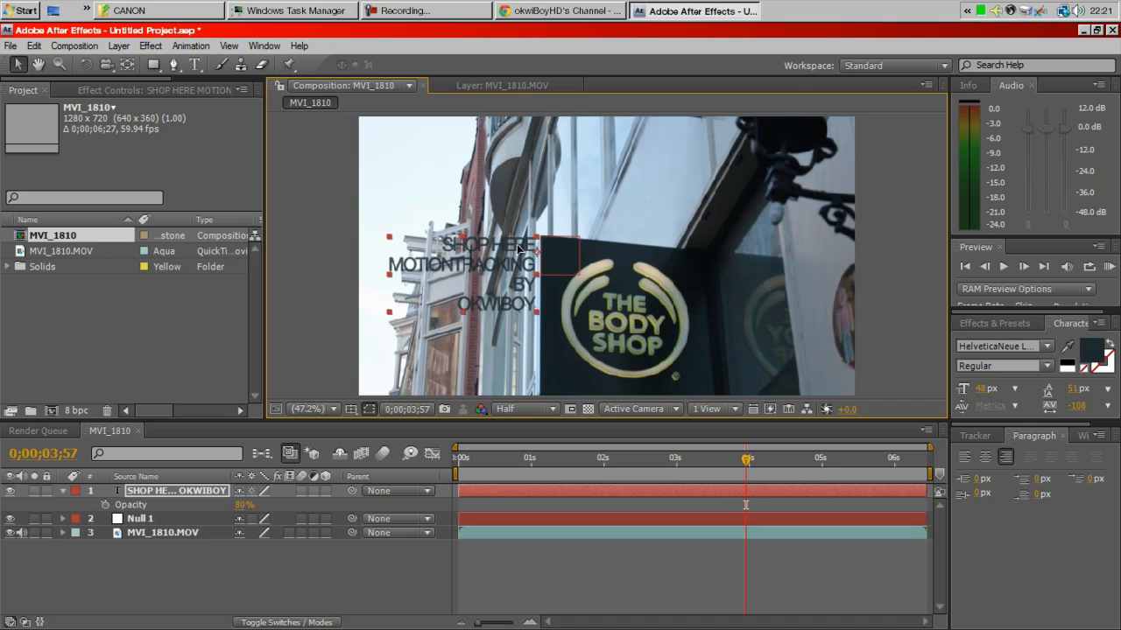
Parent the caption layer to Null 1 so it follows the tracked sign
{"action": "left_click", "coordinate": [306, 571]}
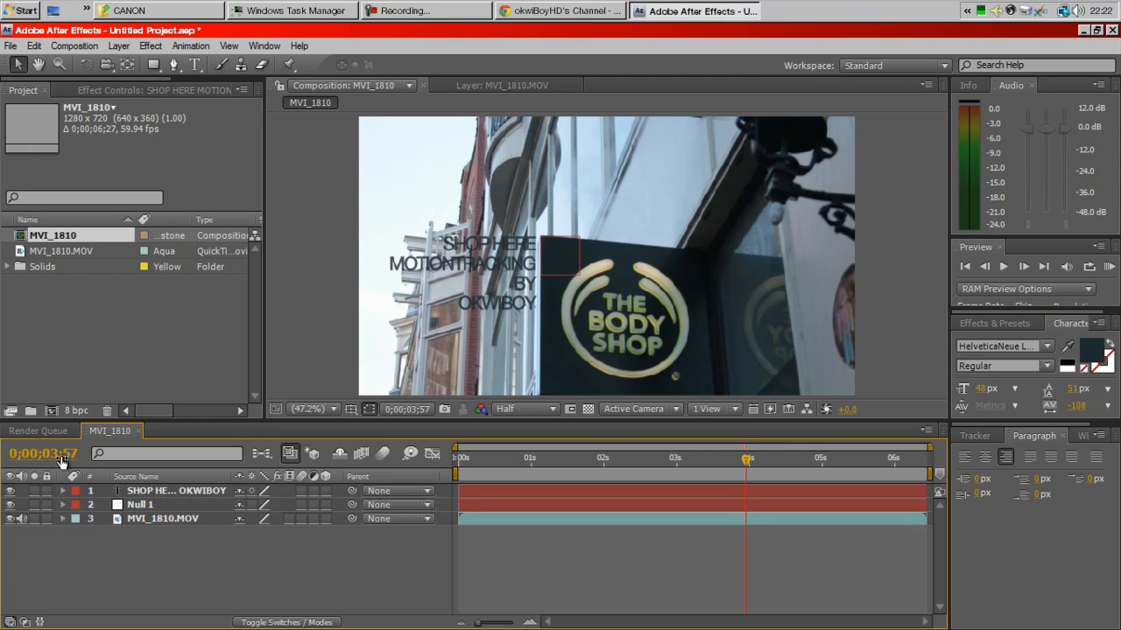
{"action": "mouse_move", "coordinate": [357, 515]}
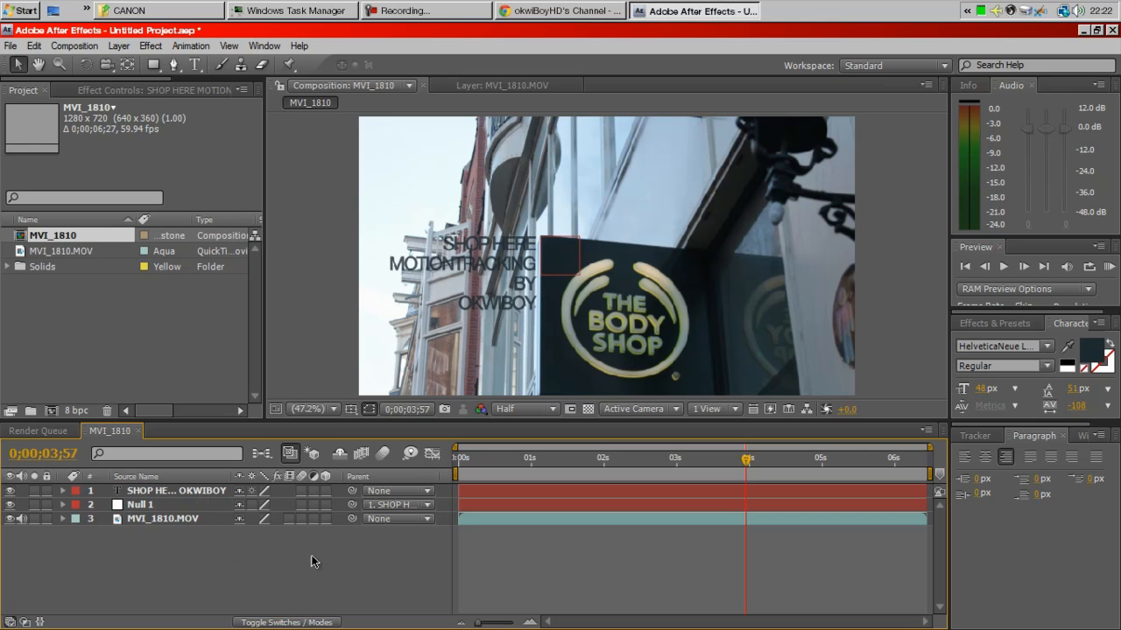
{"action": "left_click", "coordinate": [521, 459]}
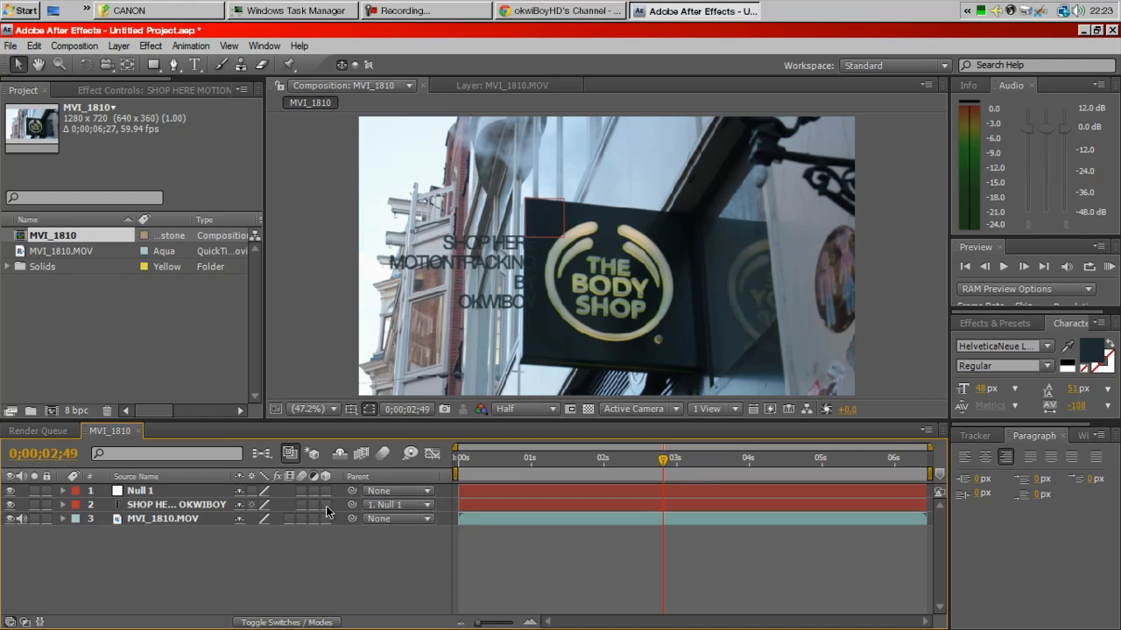
{"action": "mouse_move", "coordinate": [429, 511]}
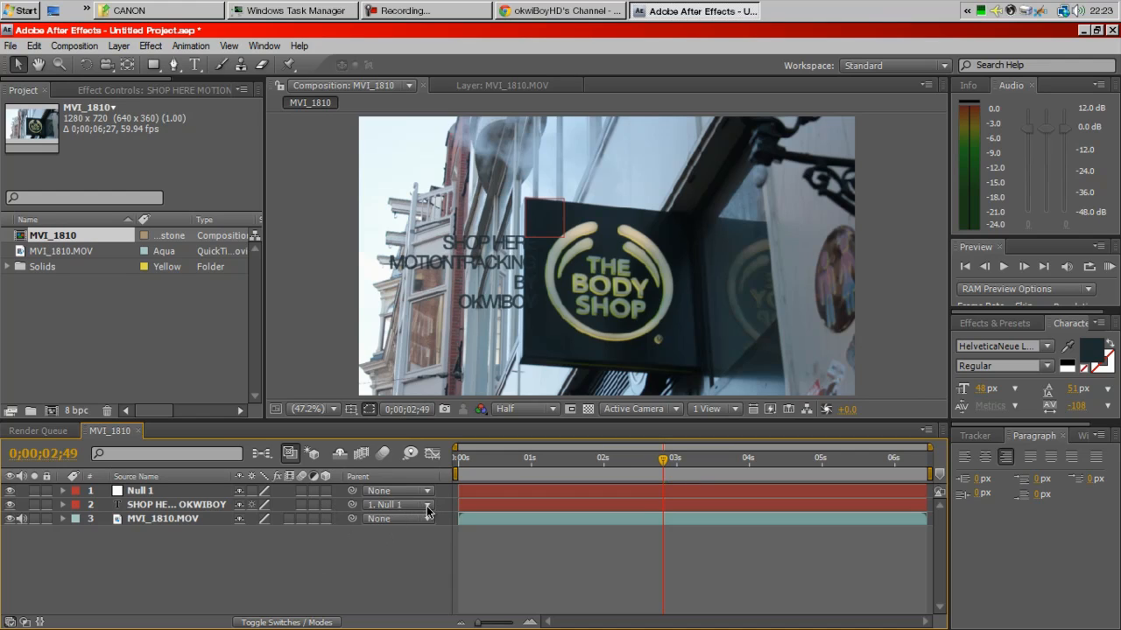
{"action": "mouse_move", "coordinate": [399, 553]}
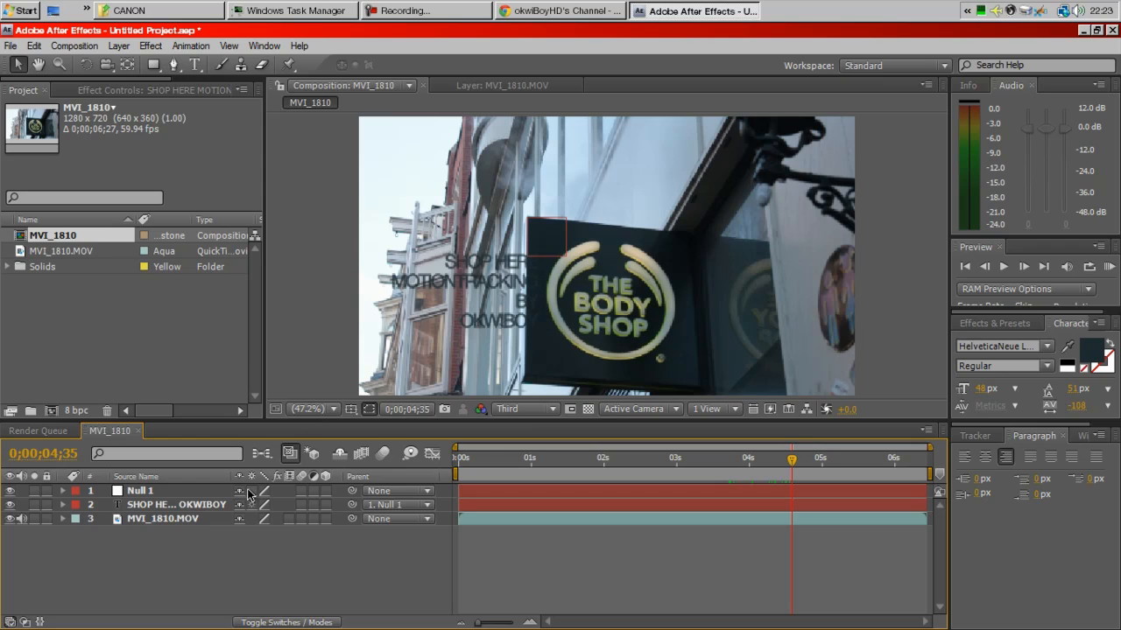
Make the caption text a 3D layer and scrub the clip to confirm it follows the tracked sign
{"action": "left_click", "coordinate": [177, 504]}
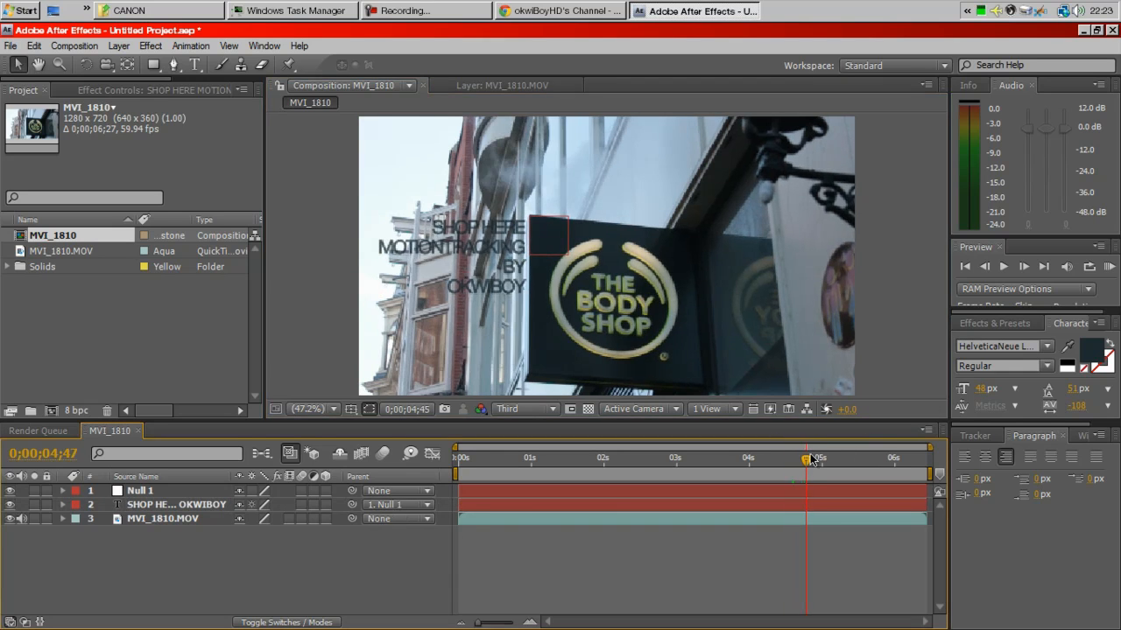
{"action": "left_click_drag", "start_coordinate": [805, 461], "coordinate": [847, 461]}
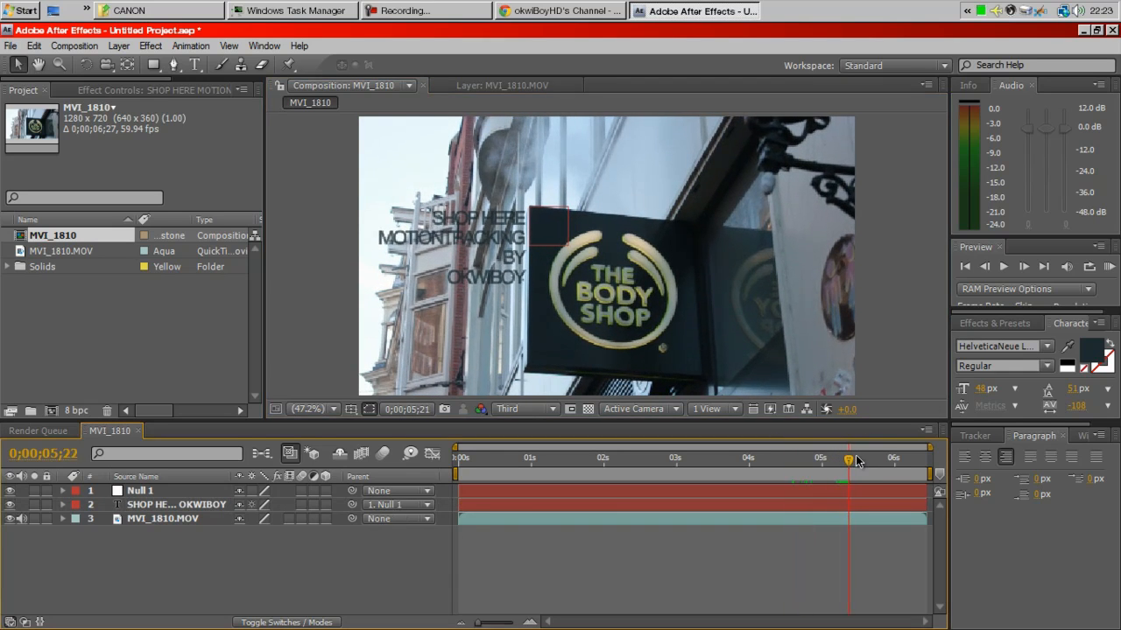
{"action": "left_click_drag", "start_coordinate": [850, 462], "coordinate": [809, 463]}
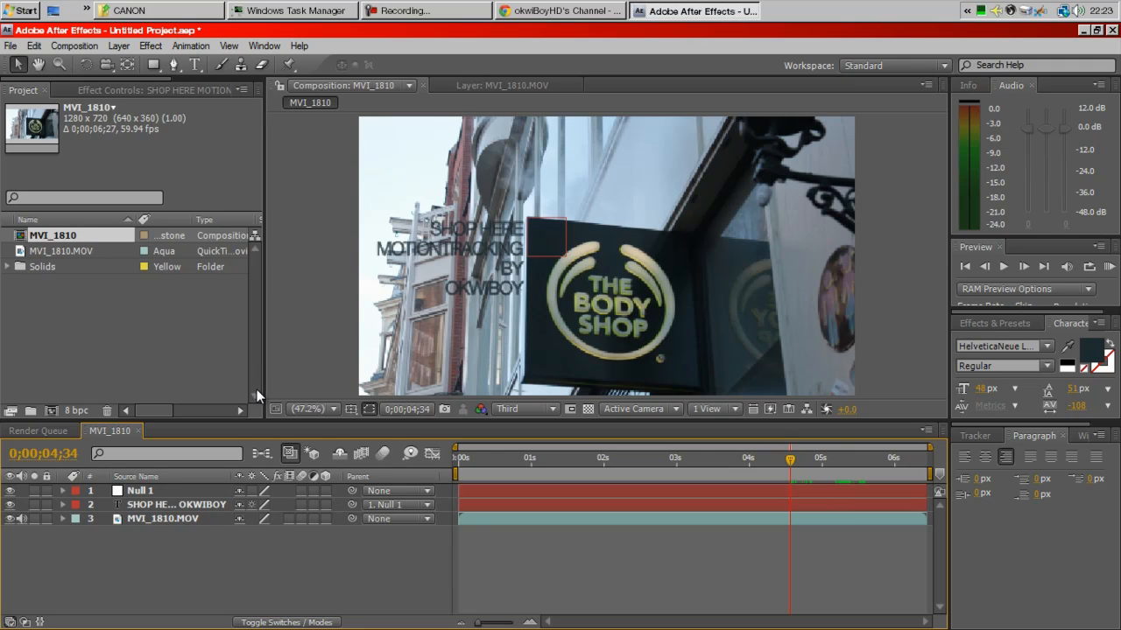
{"action": "mouse_move", "coordinate": [277, 587]}
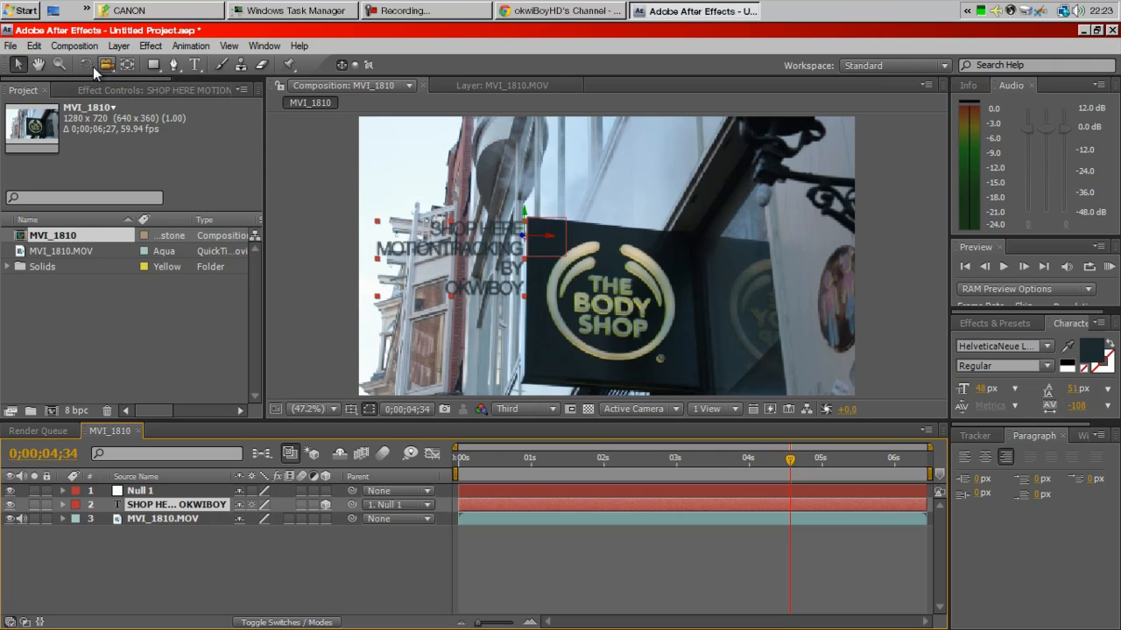
Deselect all layers and add a new Camera 1 with the default 50mm preset
{"action": "left_click", "coordinate": [105, 64]}
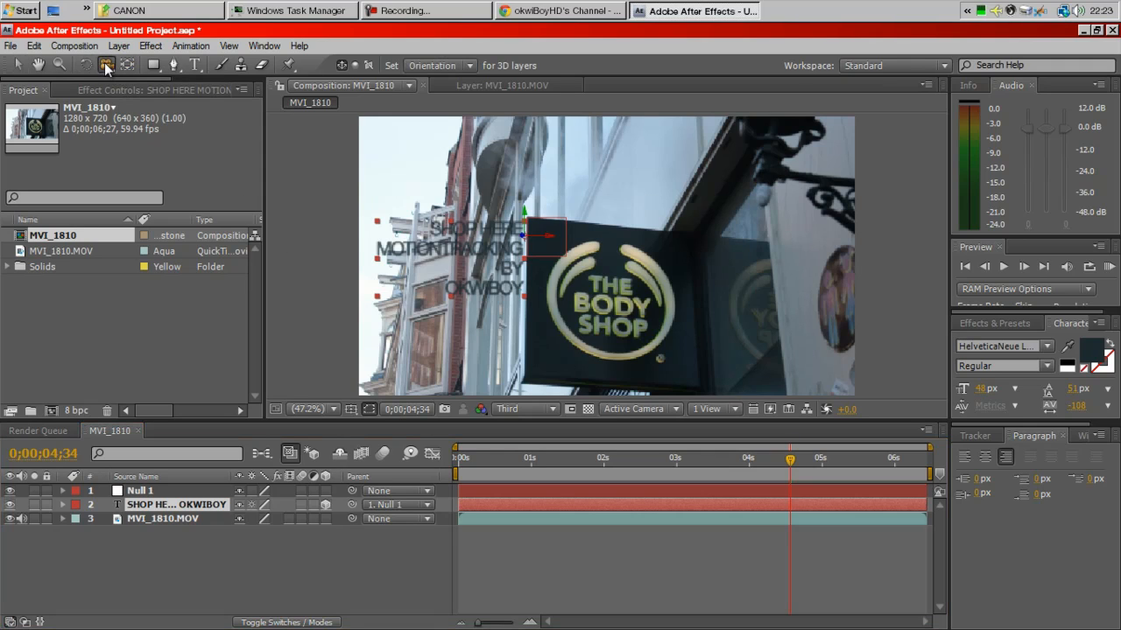
{"action": "left_click", "coordinate": [105, 65]}
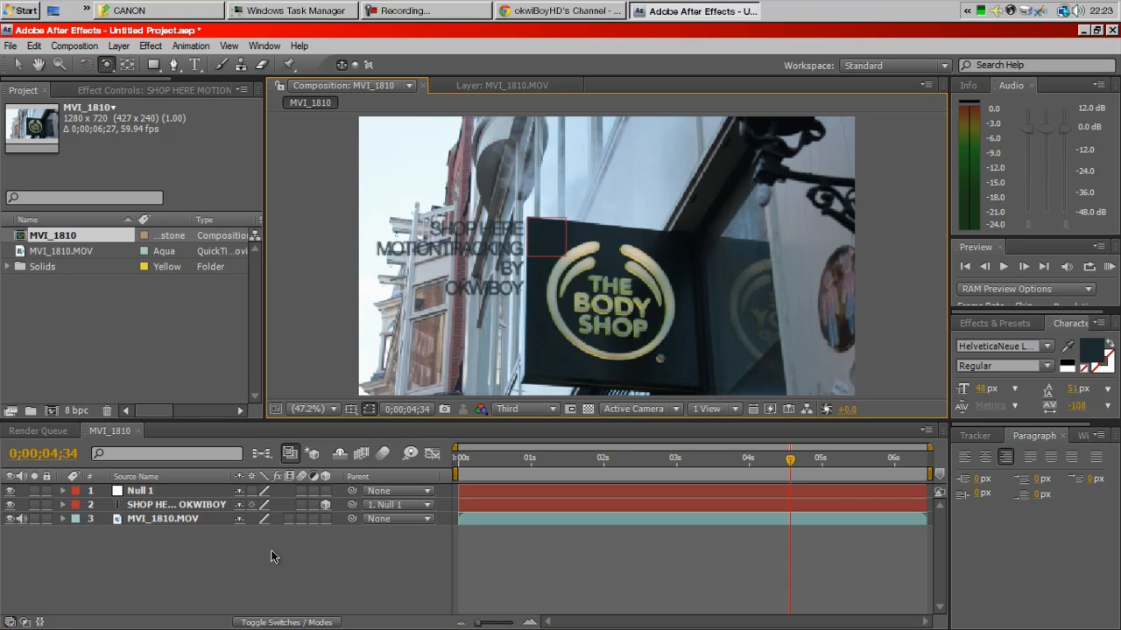
{"action": "left_click", "coordinate": [119, 46]}
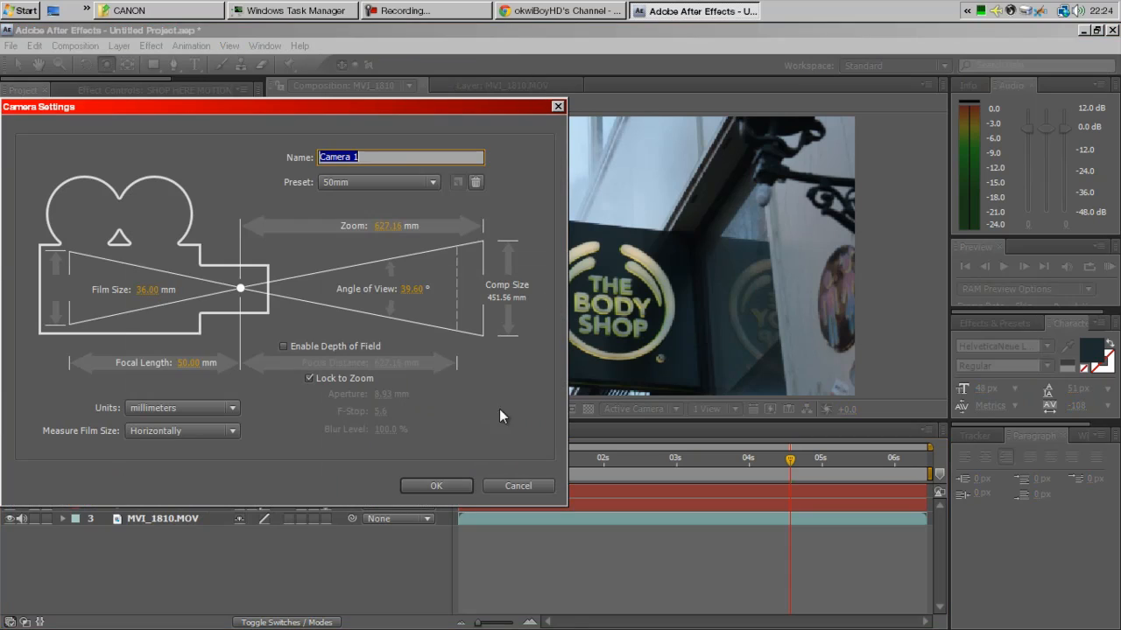
{"action": "left_click", "coordinate": [436, 486]}
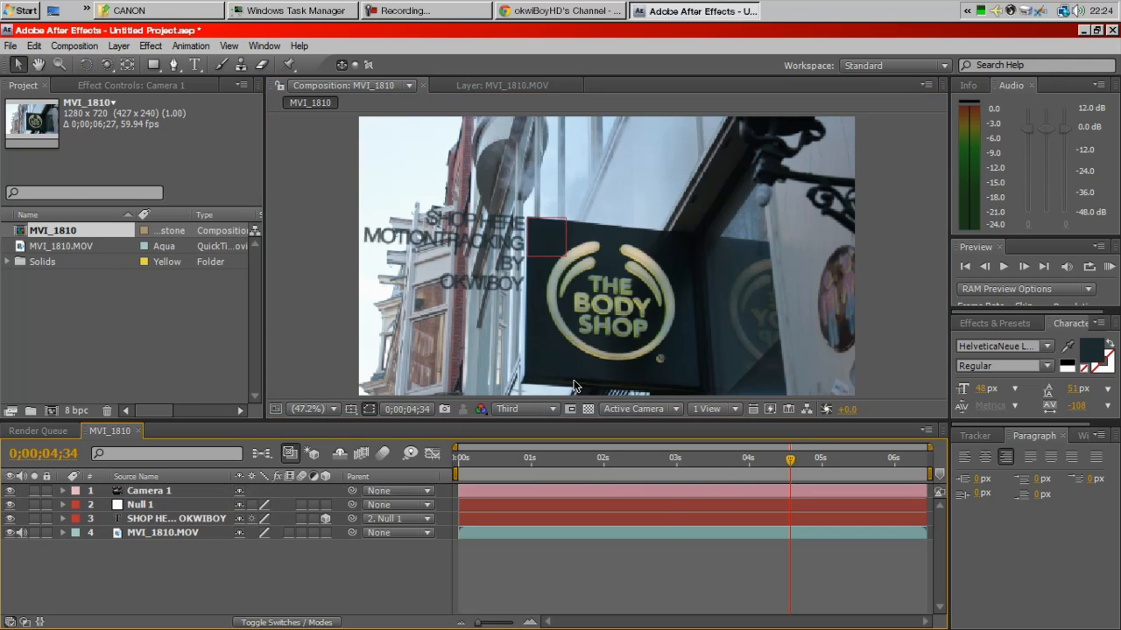
Set the Composition preview resolution to Half and scrub to review the tracked text
{"action": "left_click", "coordinate": [523, 410]}
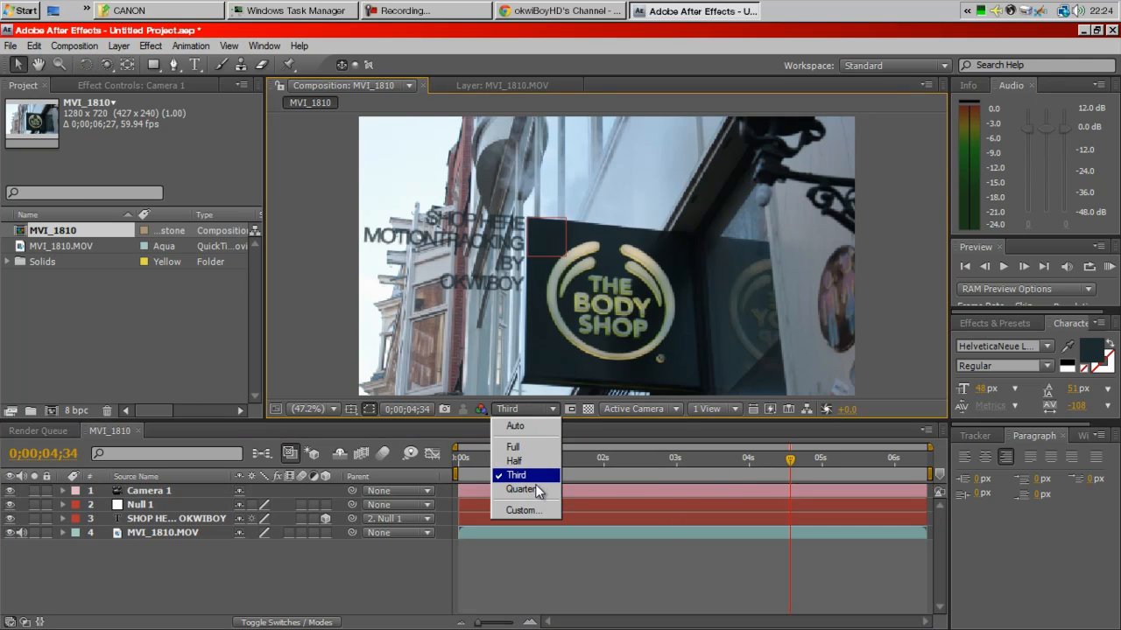
{"action": "left_click", "coordinate": [514, 462]}
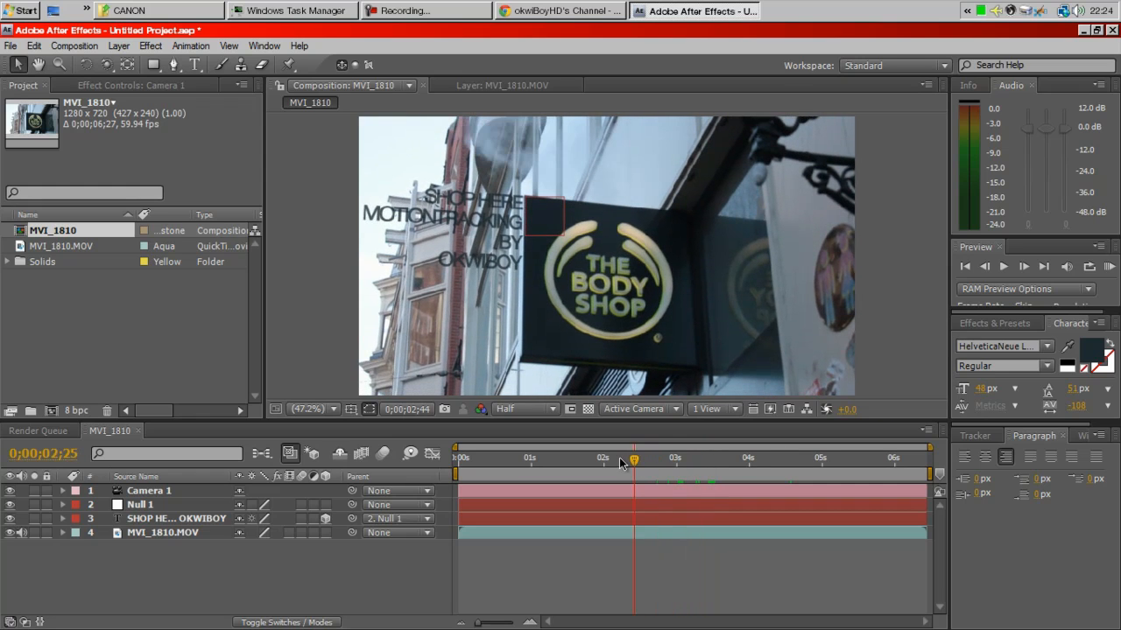
{"action": "left_click_drag", "start_coordinate": [634, 457], "coordinate": [606, 457]}
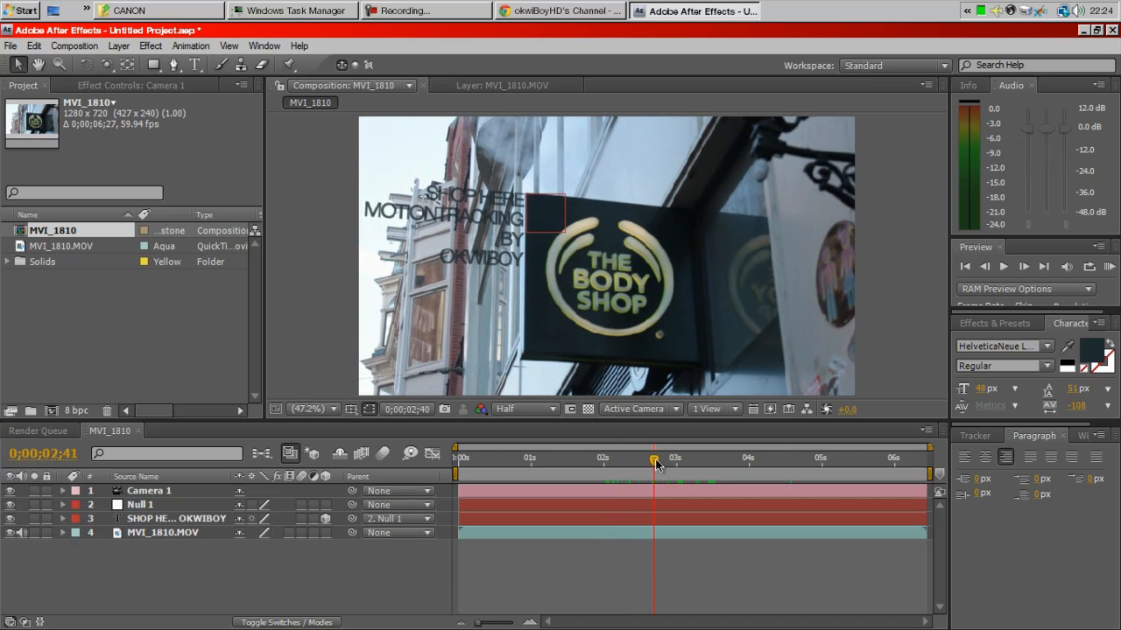
{"action": "left_click_drag", "start_coordinate": [655, 467], "coordinate": [578, 467]}
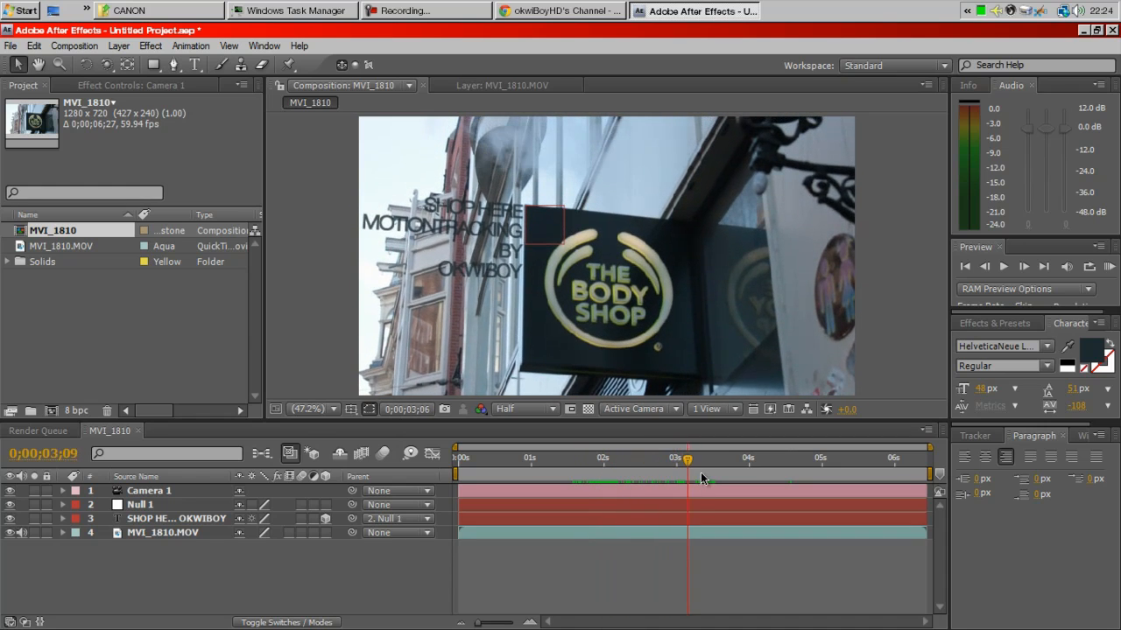
{"action": "left_click_drag", "start_coordinate": [687, 457], "coordinate": [652, 457]}
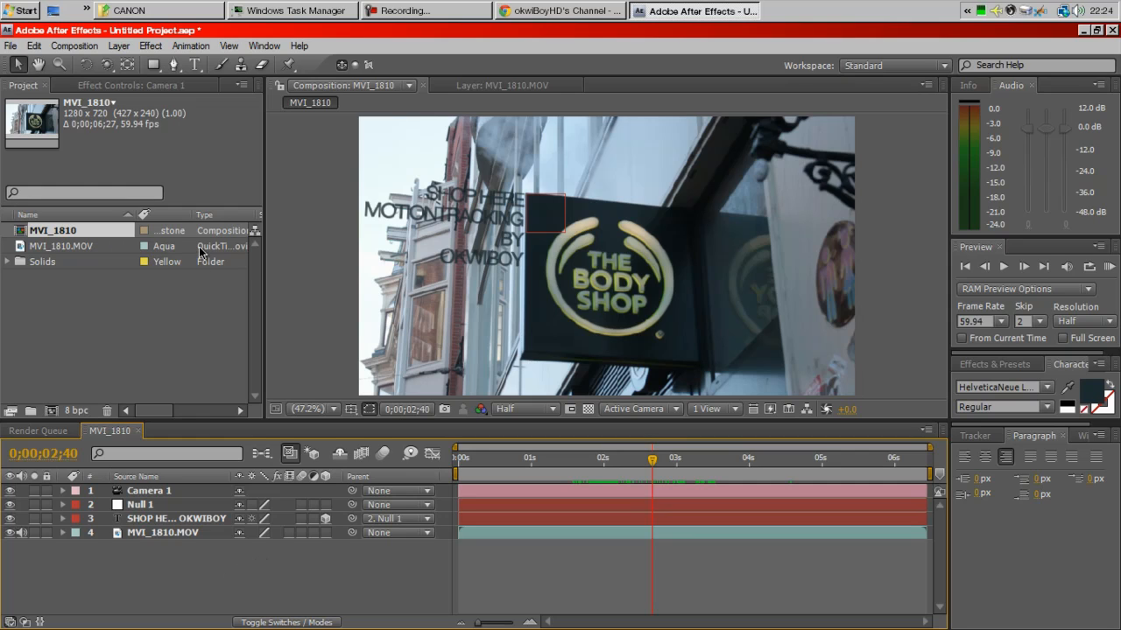
Add a new Adjustment Layer 1 at the top of the composition
{"action": "left_click", "coordinate": [119, 46]}
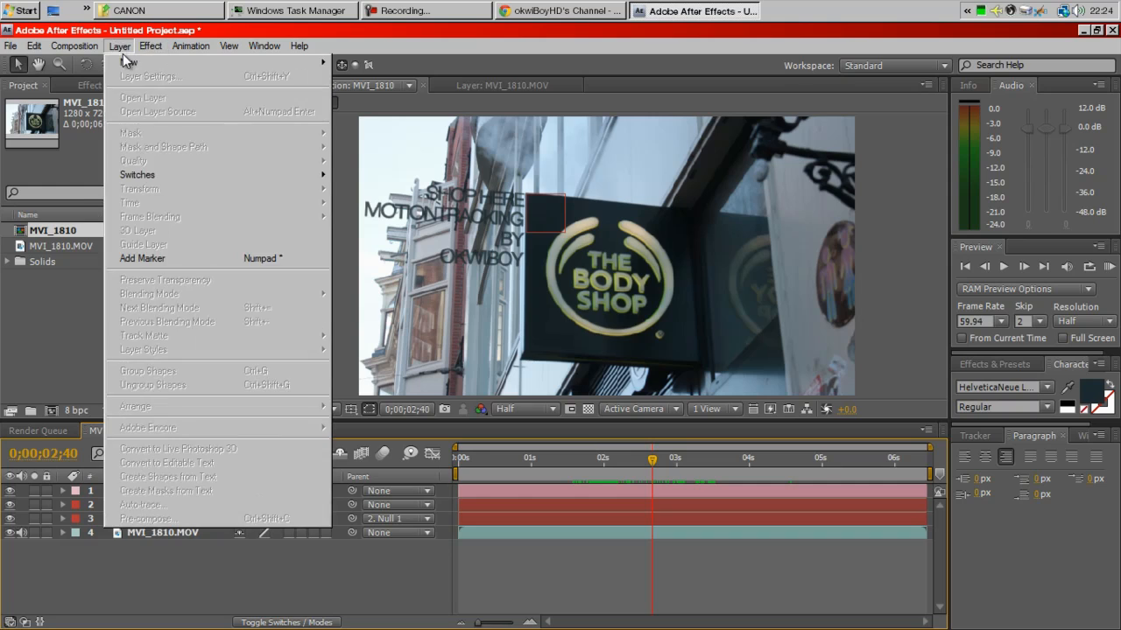
{"action": "left_click", "coordinate": [130, 61]}
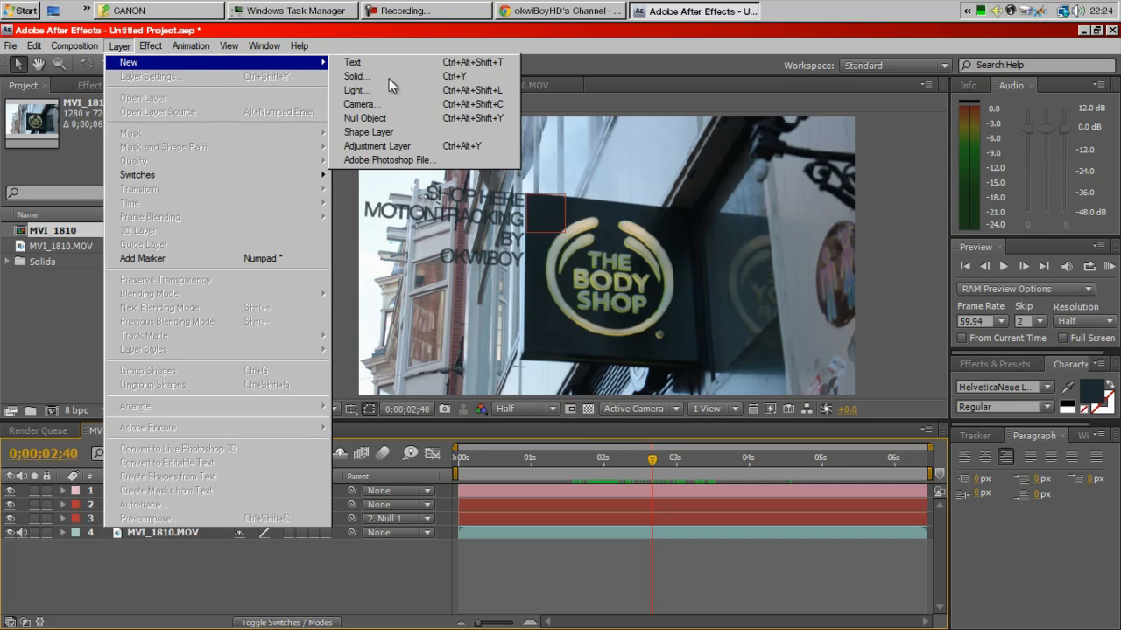
{"action": "left_click", "coordinate": [376, 145]}
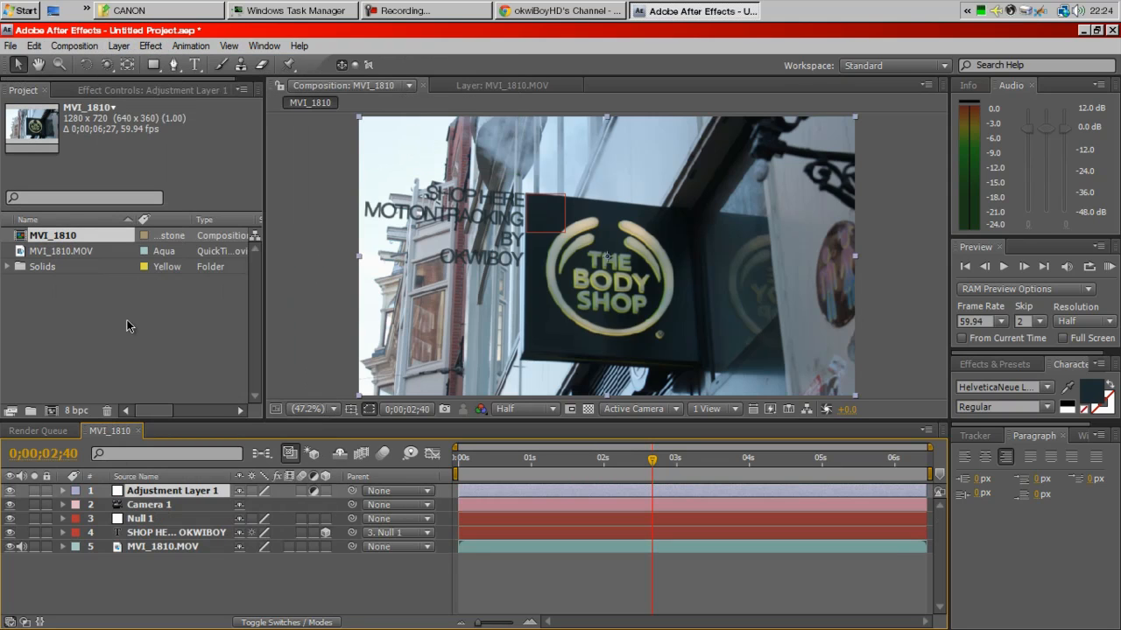
Apply a Color Correction > Curves effect to the adjustment layer
{"action": "left_click", "coordinate": [119, 46]}
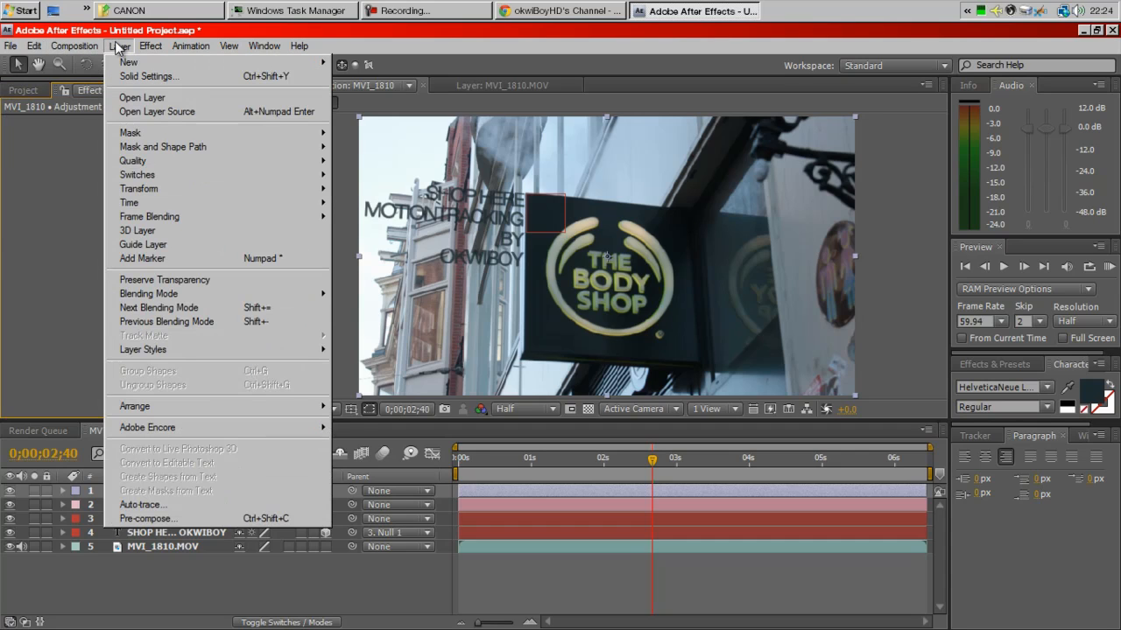
{"action": "left_click", "coordinate": [151, 46]}
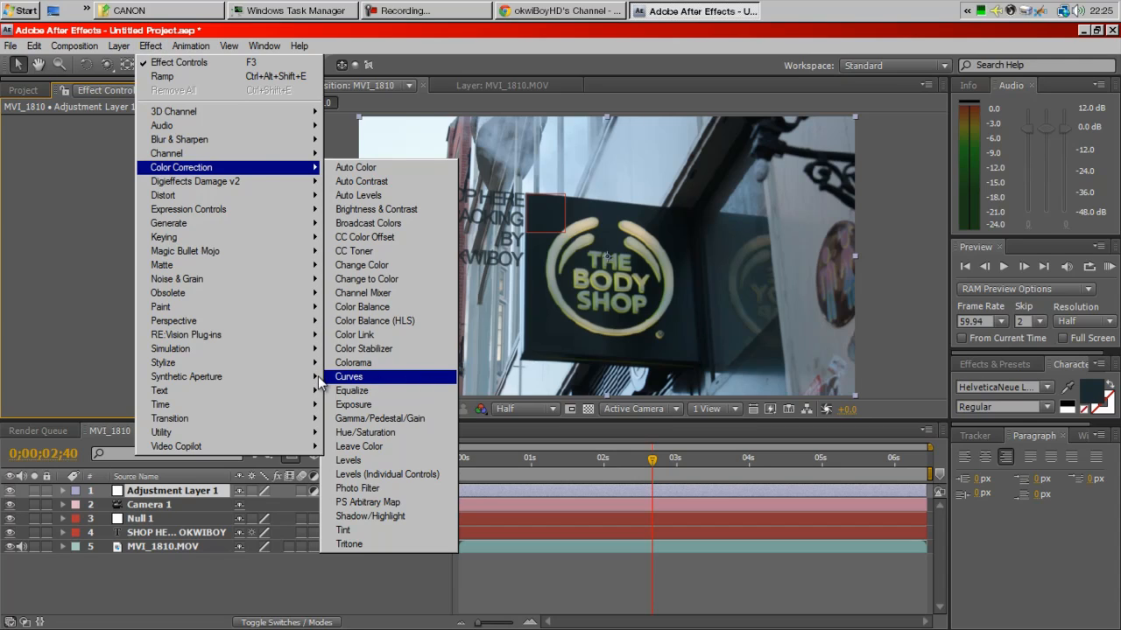
{"action": "left_click", "coordinate": [348, 376]}
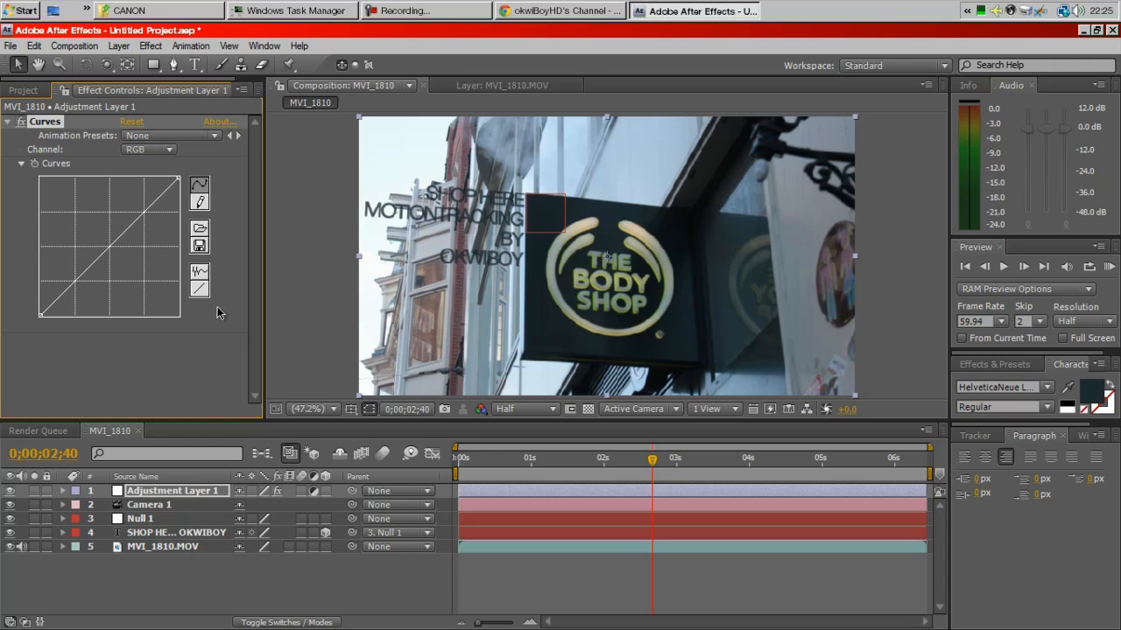
Try several saved CC-series Curves presets until the footage has a cool, tinted grade
{"action": "left_click", "coordinate": [995, 364]}
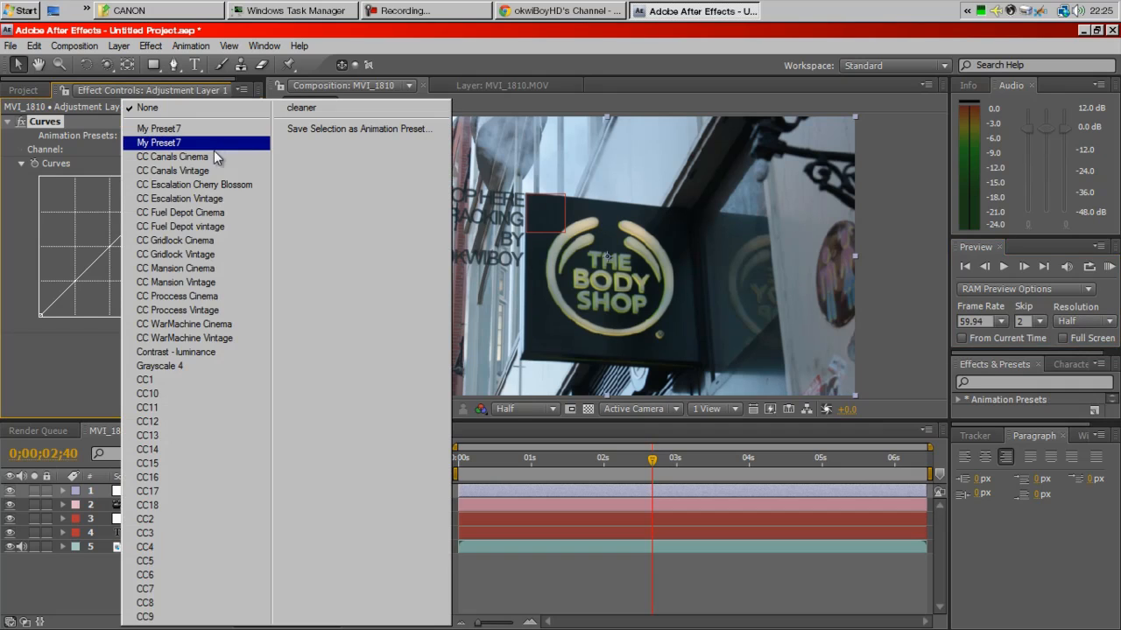
{"action": "left_click", "coordinate": [147, 407]}
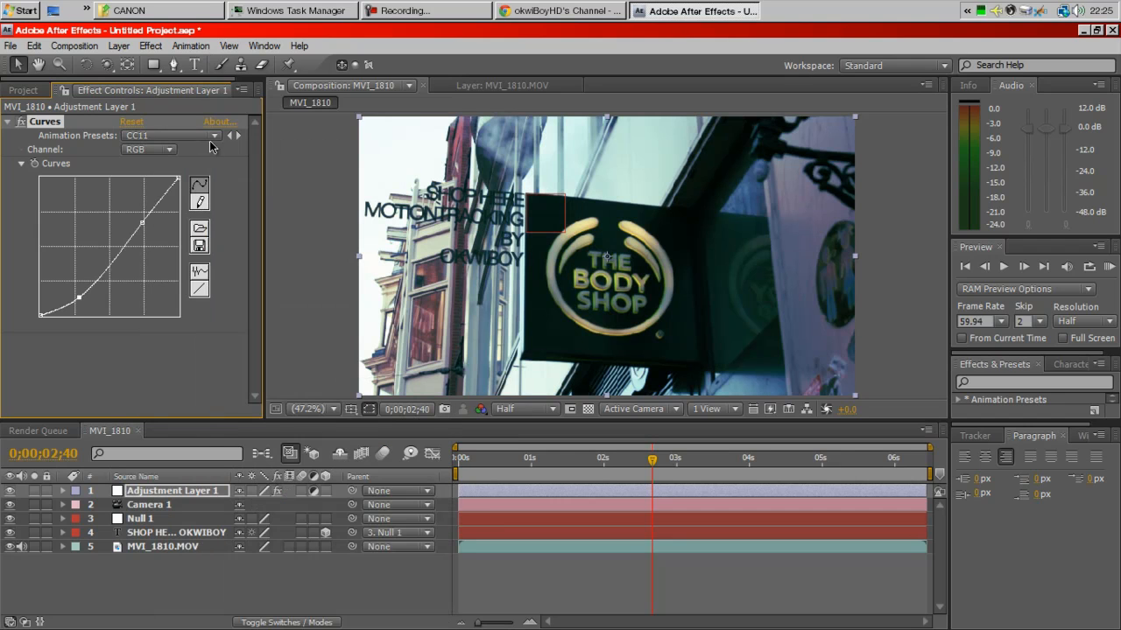
{"action": "left_click", "coordinate": [172, 135]}
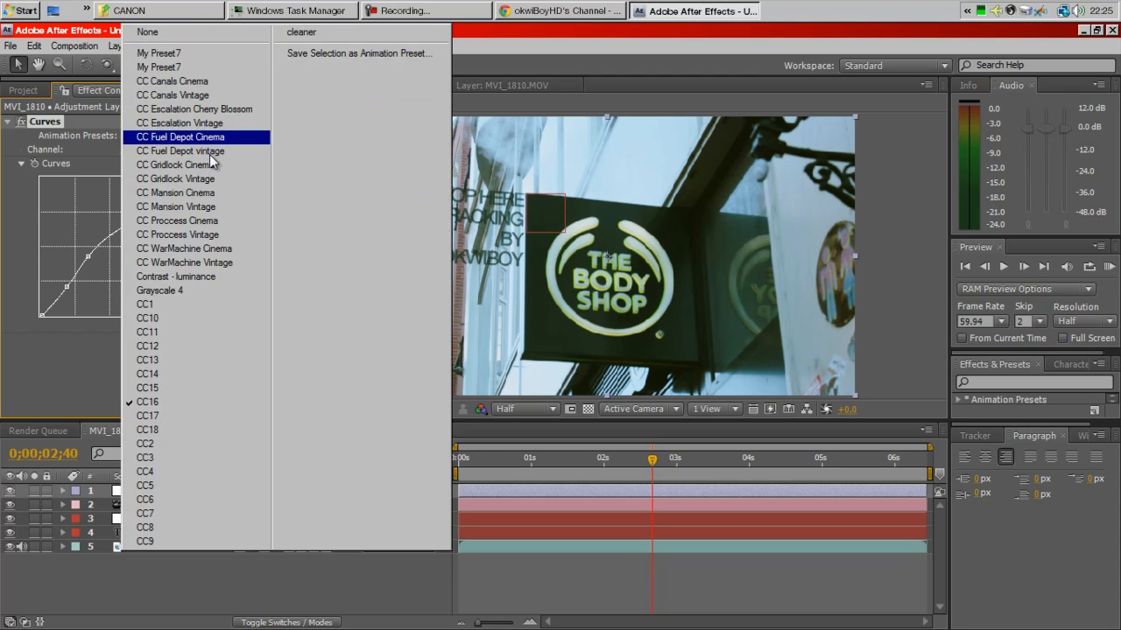
{"action": "left_click", "coordinate": [144, 485]}
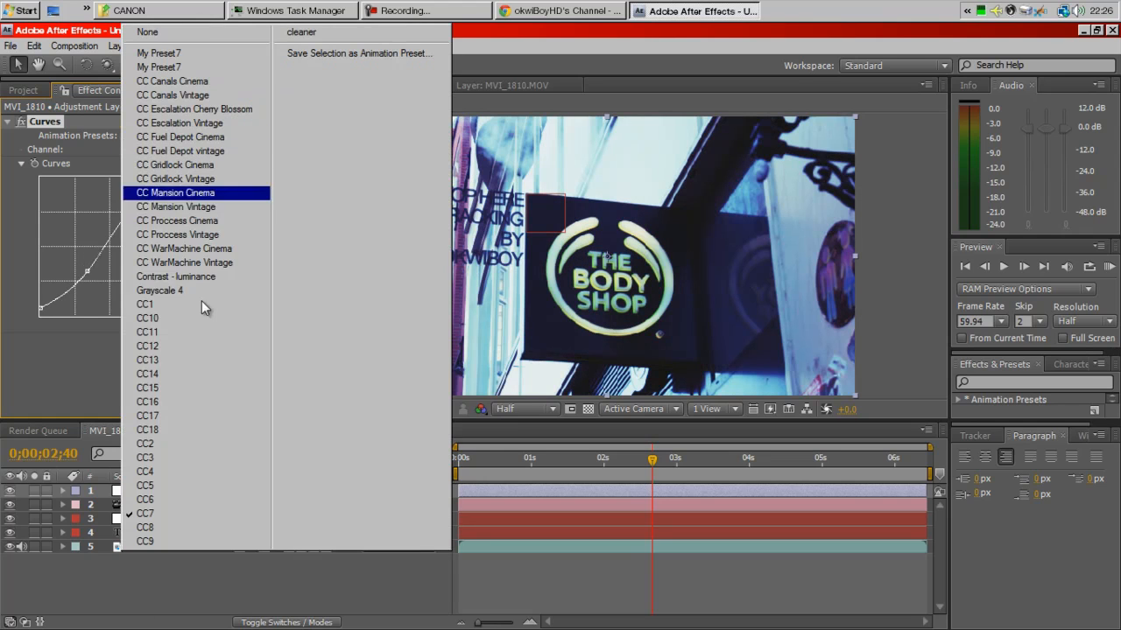
{"action": "left_click", "coordinate": [144, 471]}
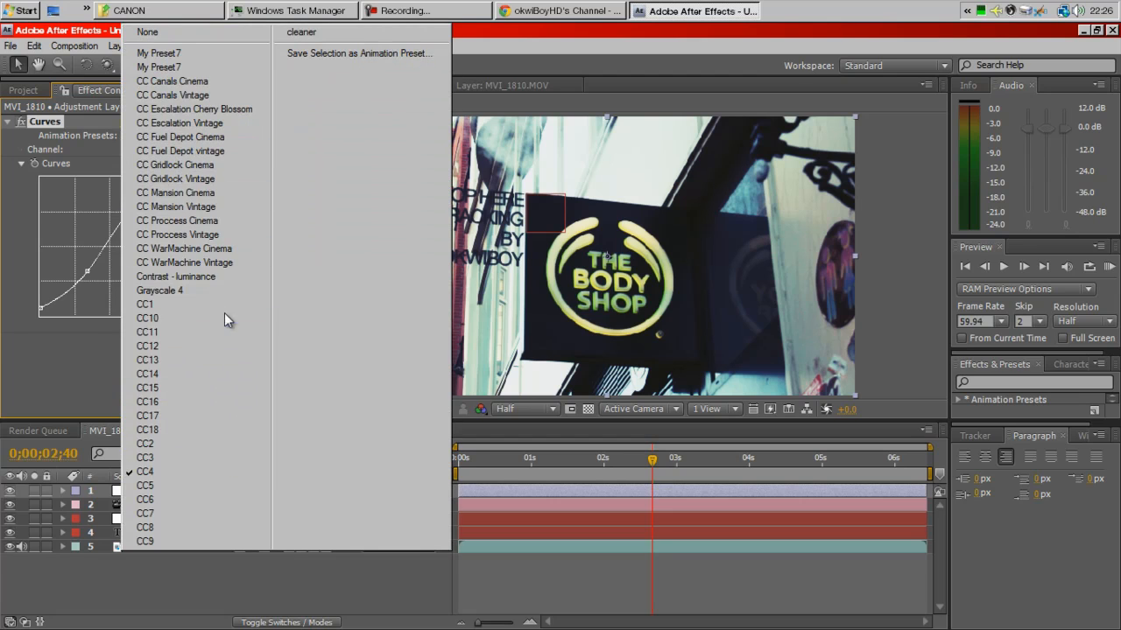
{"action": "left_click", "coordinate": [144, 305]}
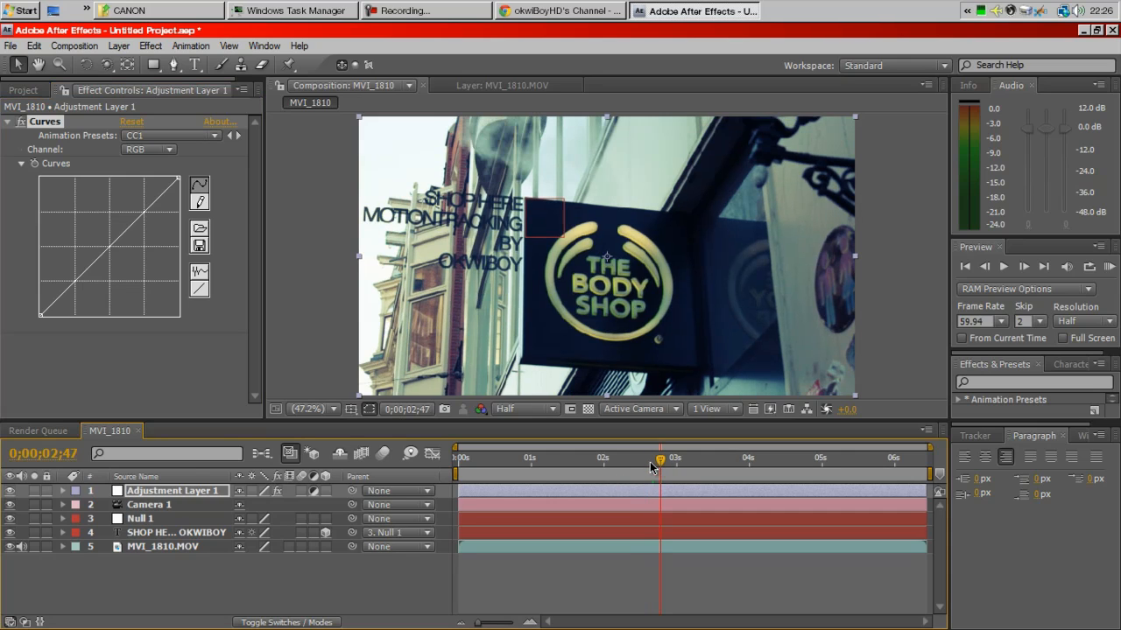
{"action": "mouse_move", "coordinate": [804, 475]}
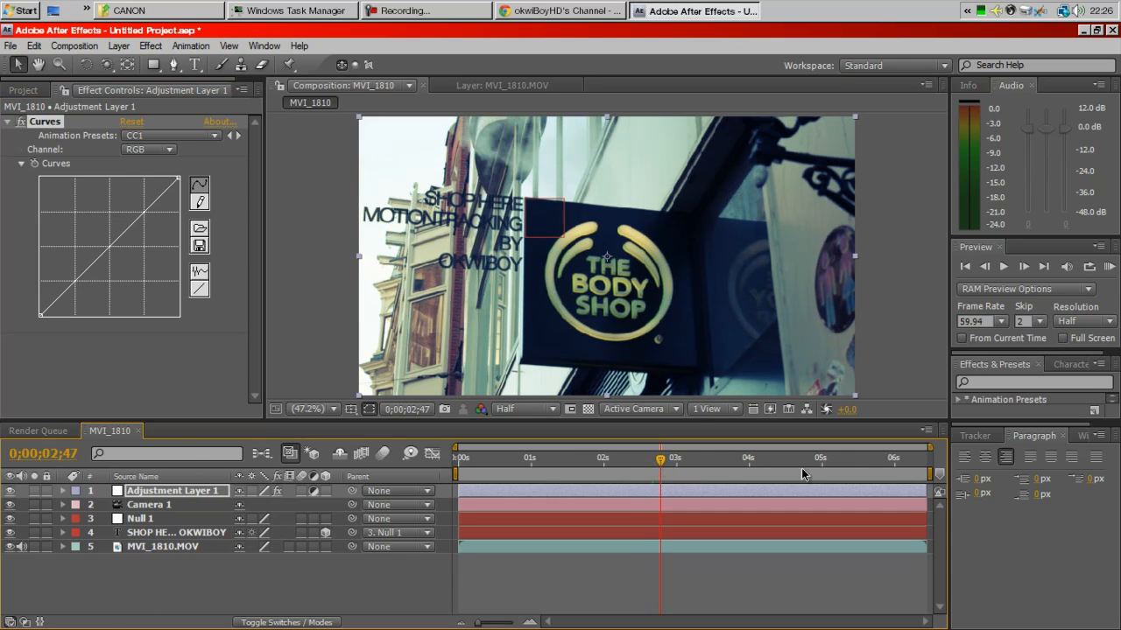